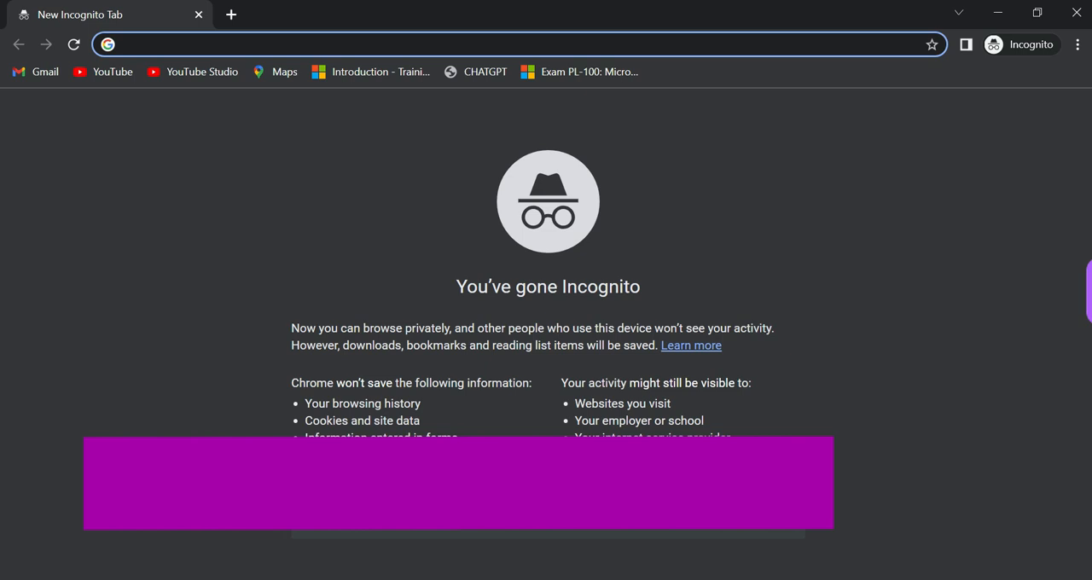
# Step: Navigate the incognito tab to powerapps.microsoft.com to load the Power Apps homepage
pyautogui.write('URL to connect : Powerapps.microsoft.com')
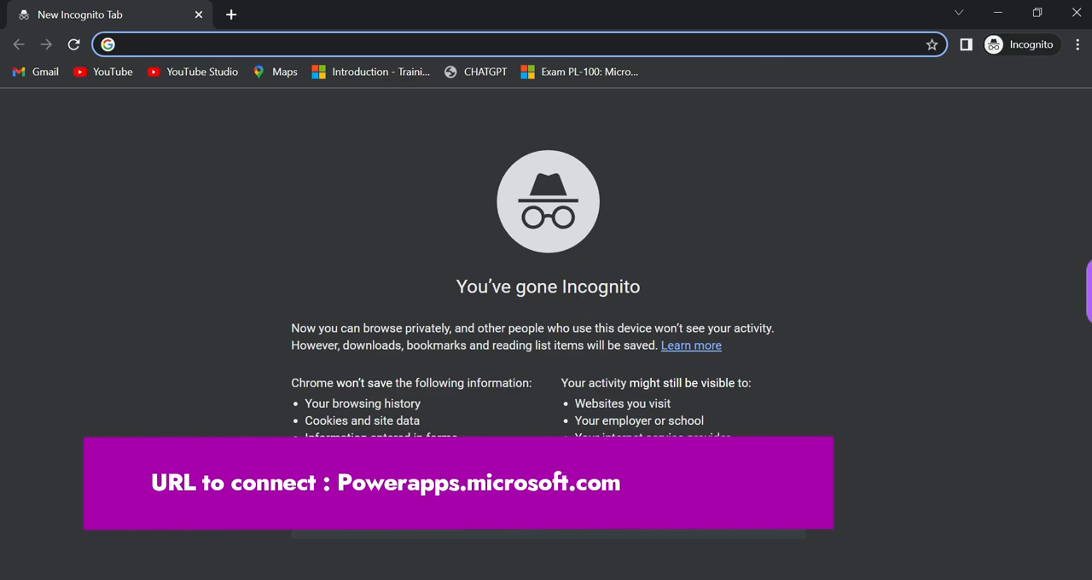
pyautogui.write('powerapps.c')
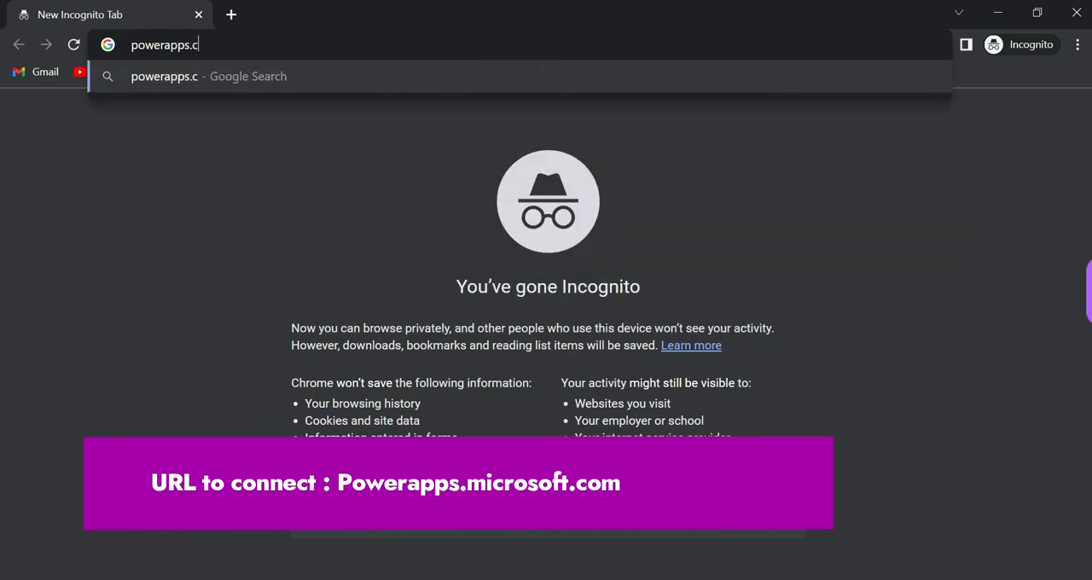
pyautogui.write('mcirs')
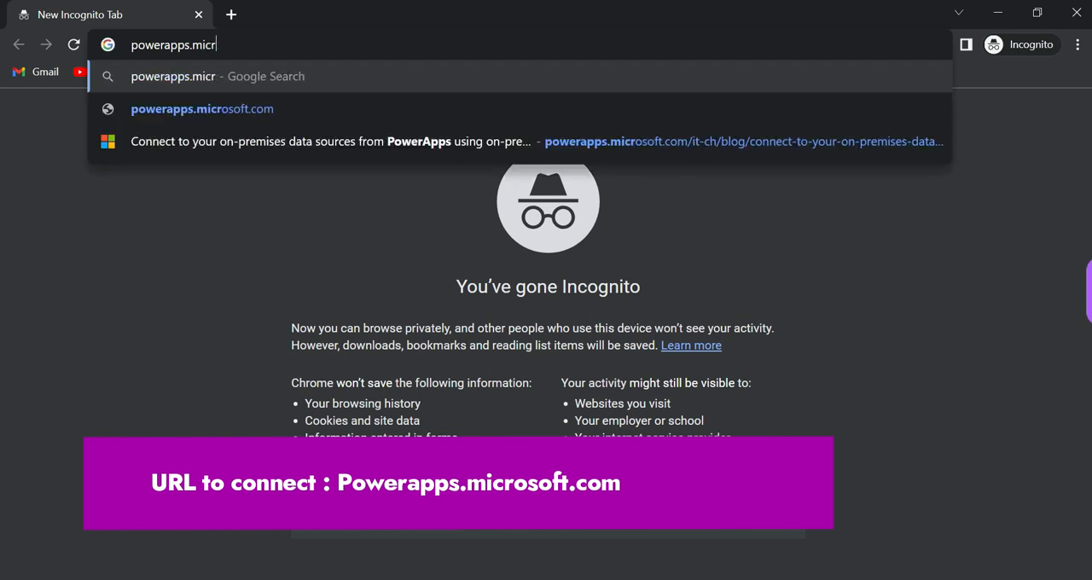
pyautogui.write('osoft.com/en-us/')
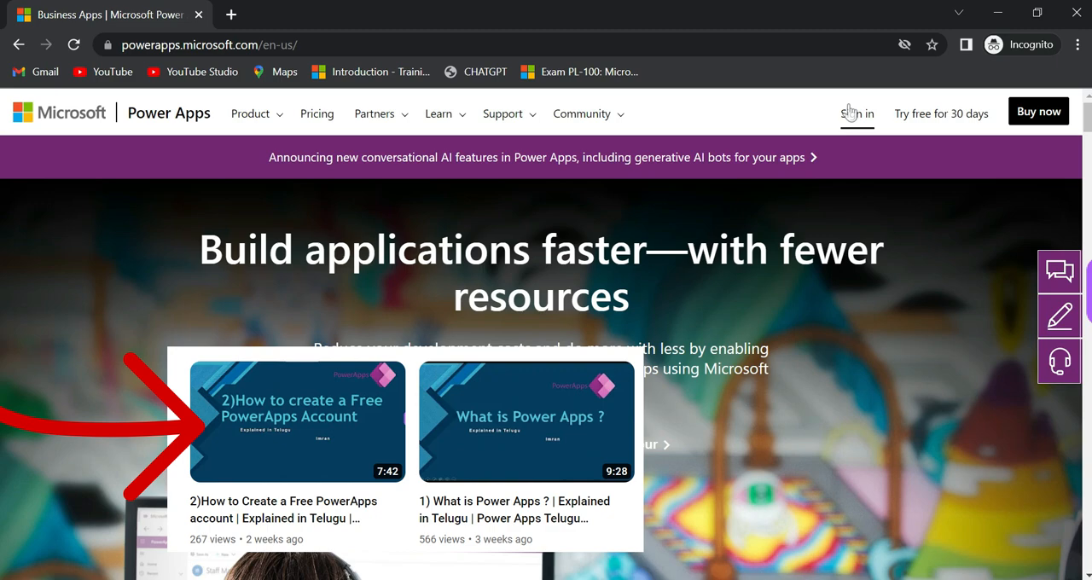
# Step: Sign in with the work account email and password and choose Yes to stay signed in
pyautogui.click(856, 112)
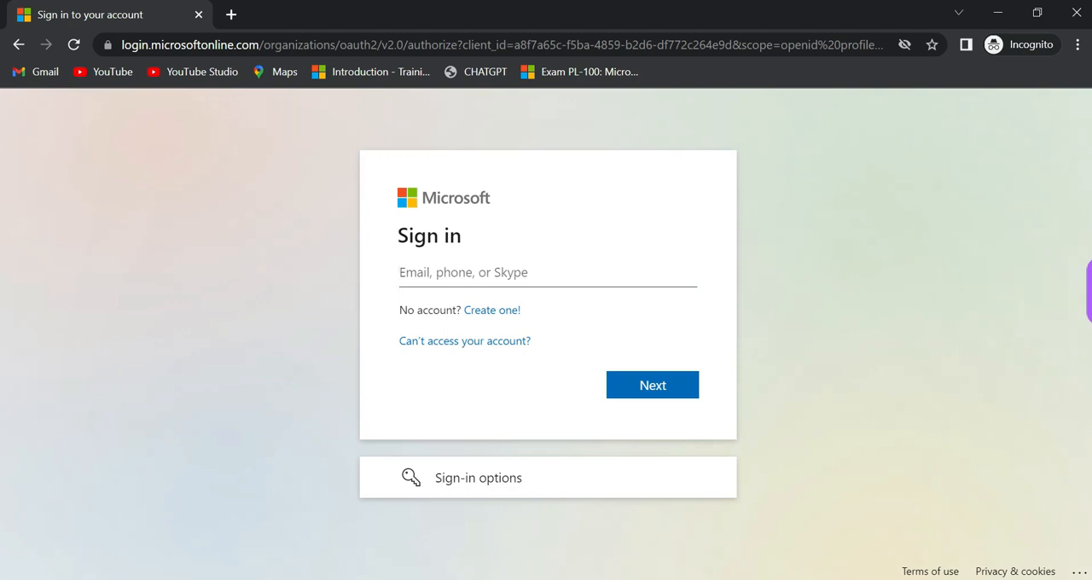
pyautogui.click(648, 385)
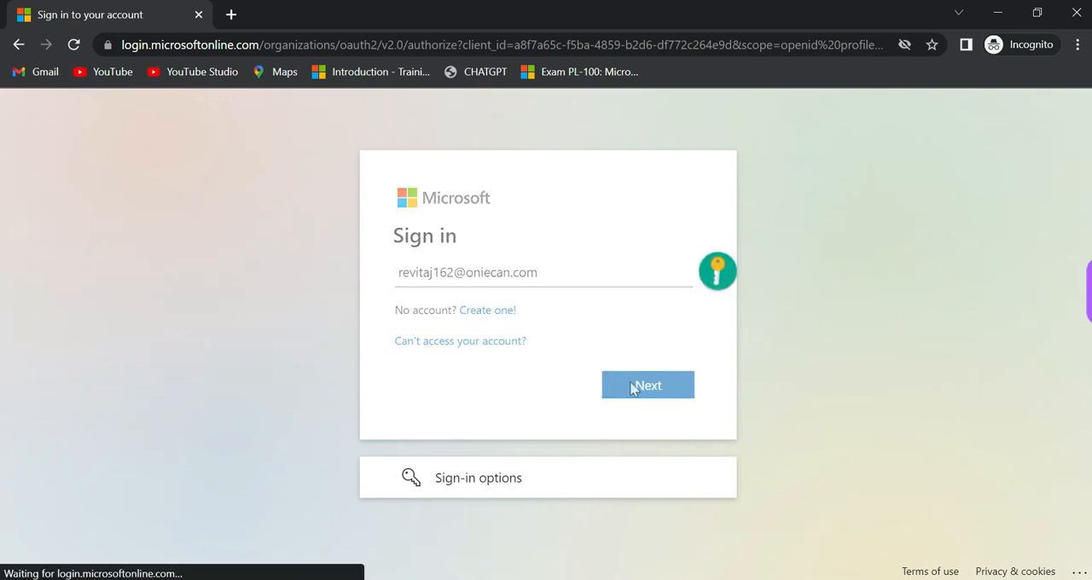
pyautogui.click(648, 385)
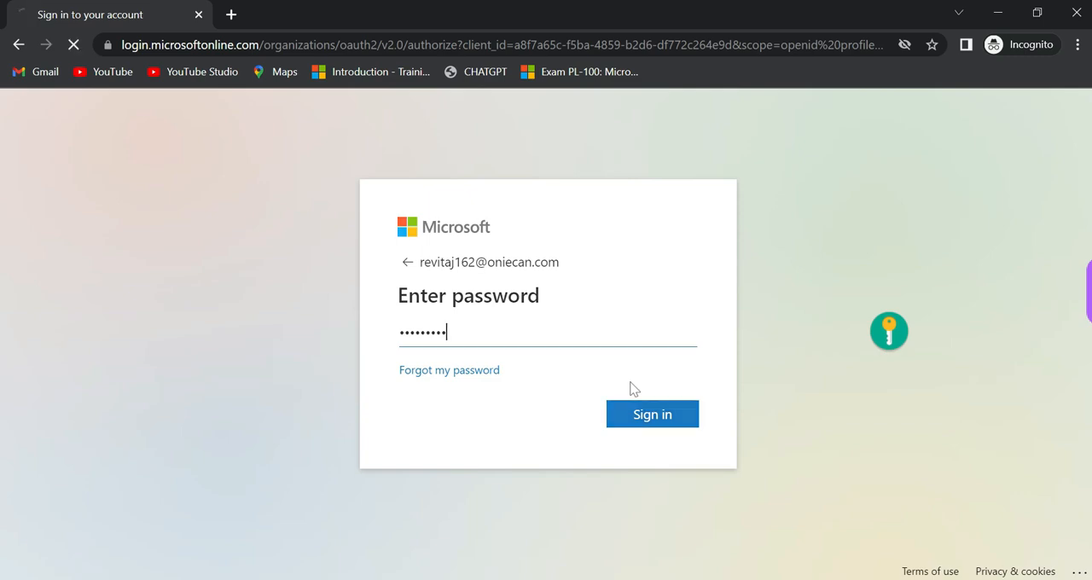
pyautogui.click(652, 413)
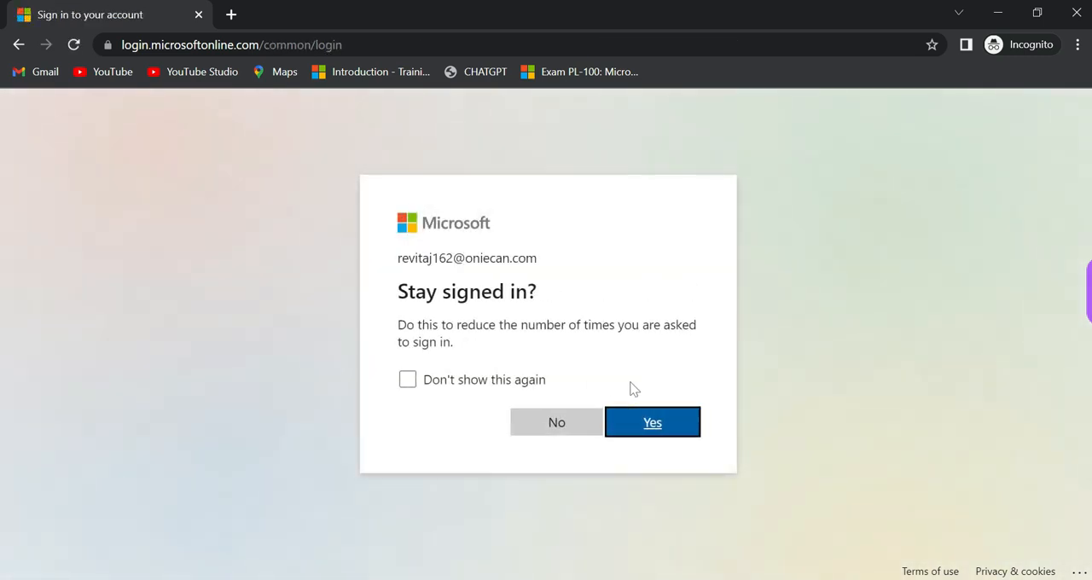
pyautogui.click(652, 423)
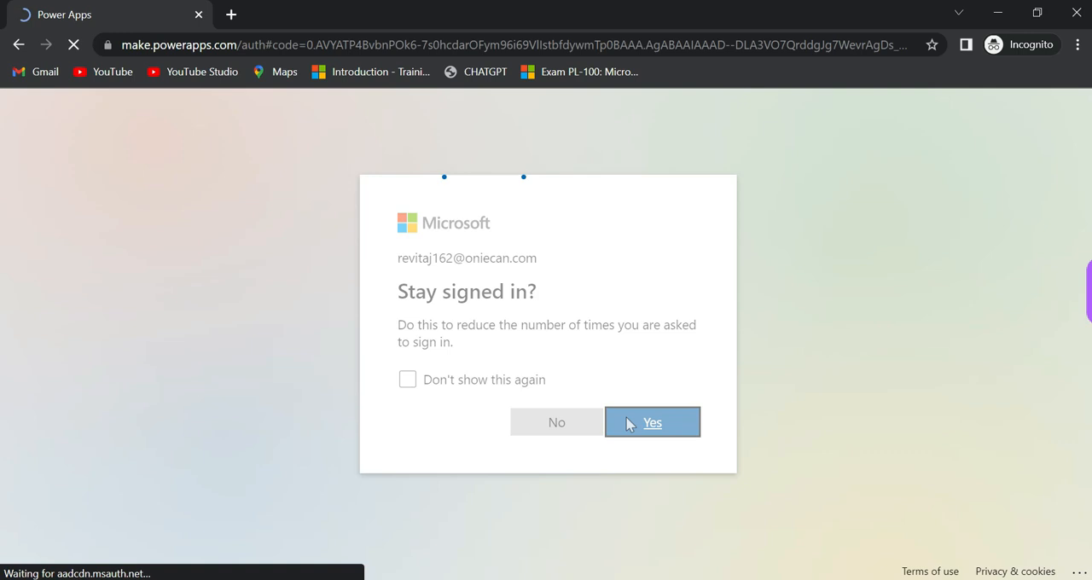
pyautogui.click(651, 421)
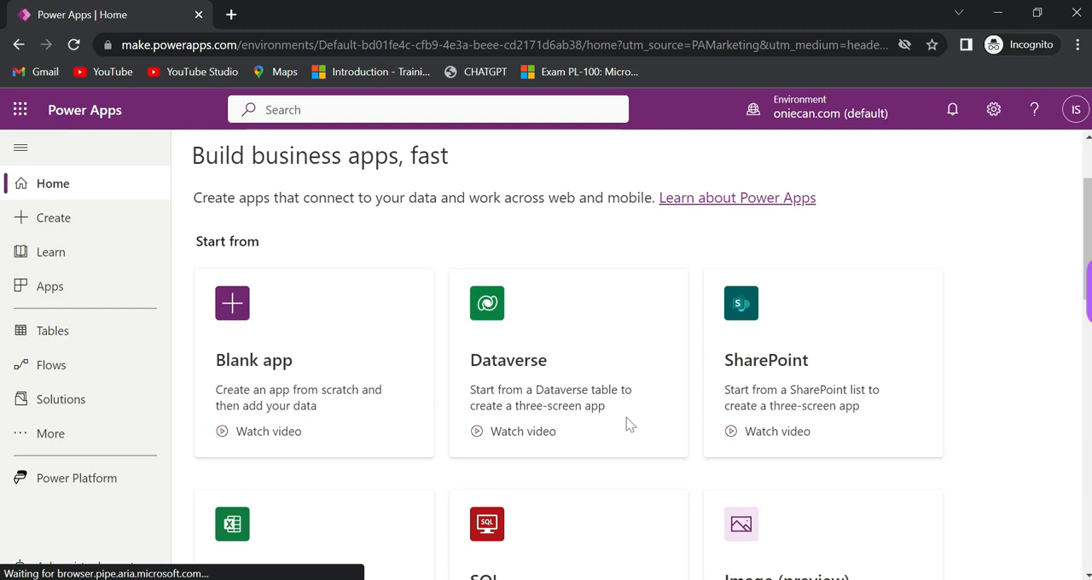
# Step: Scroll the Power Apps home page down to the Start from Excel tile
pyautogui.scroll(-3)
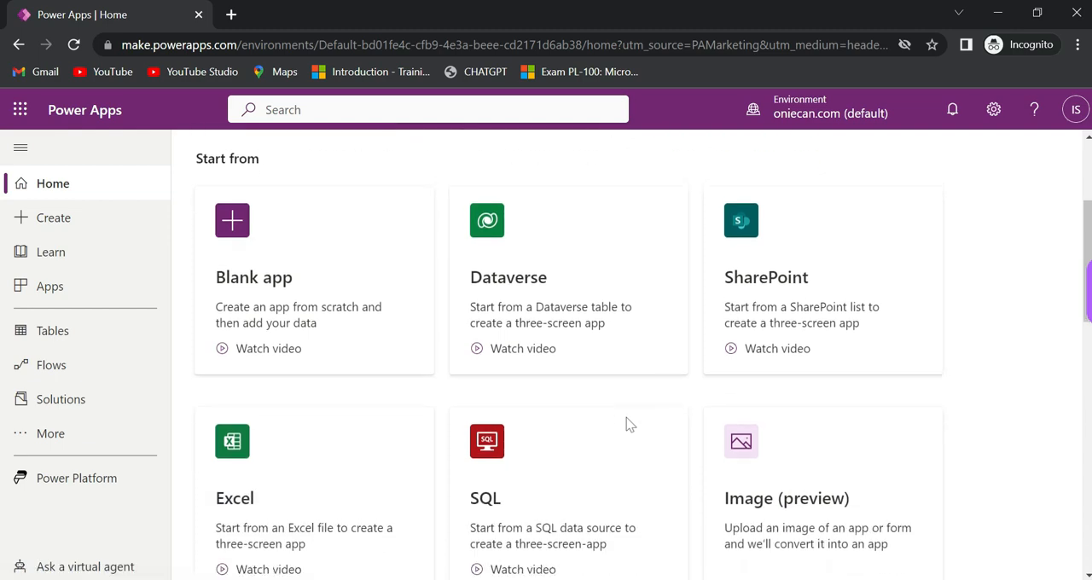
pyautogui.scroll(-3)
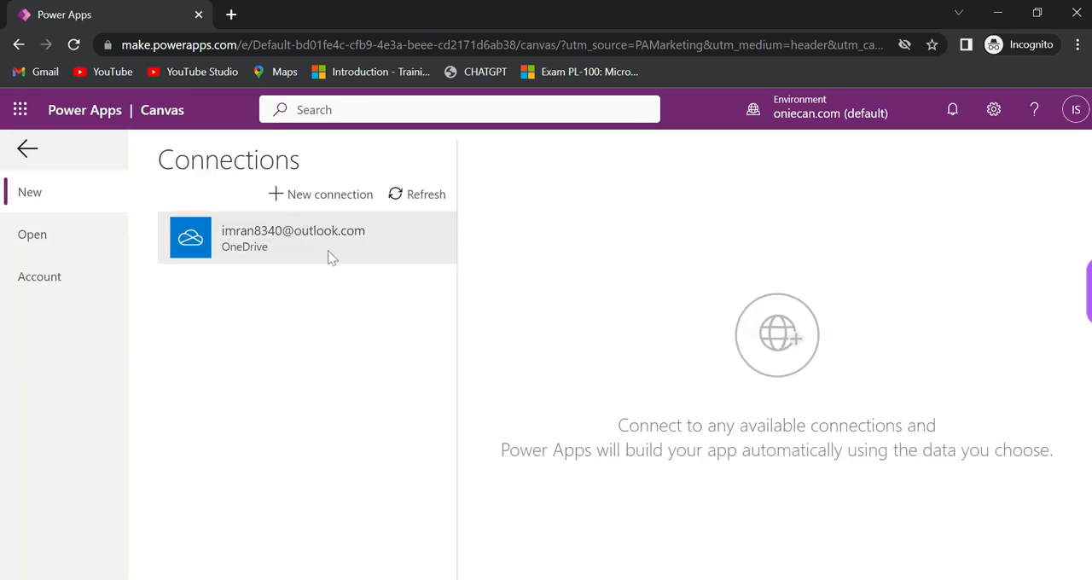
pyautogui.moveTo(310, 245)
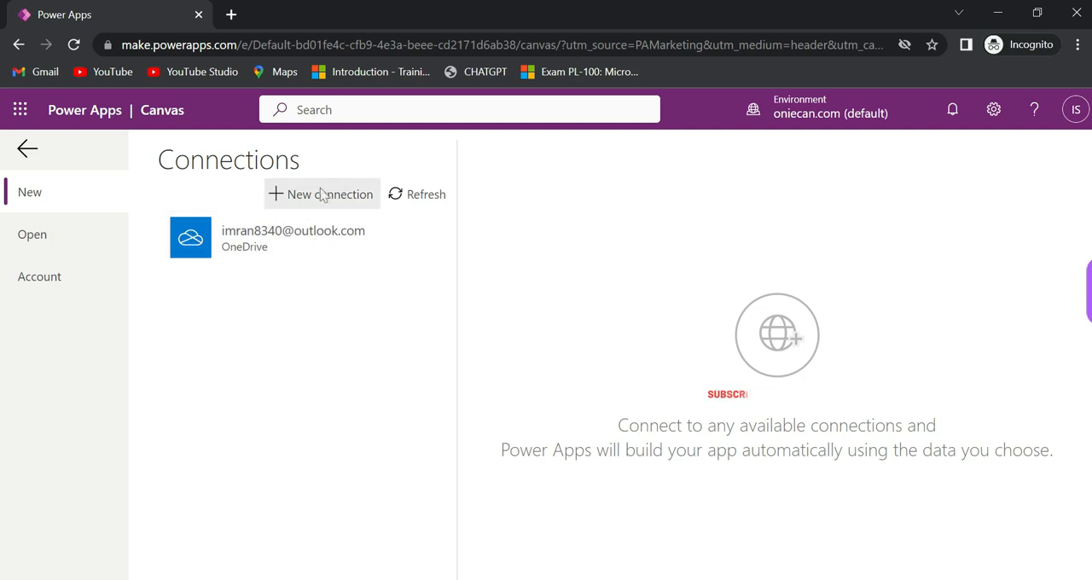
pyautogui.click(320, 195)
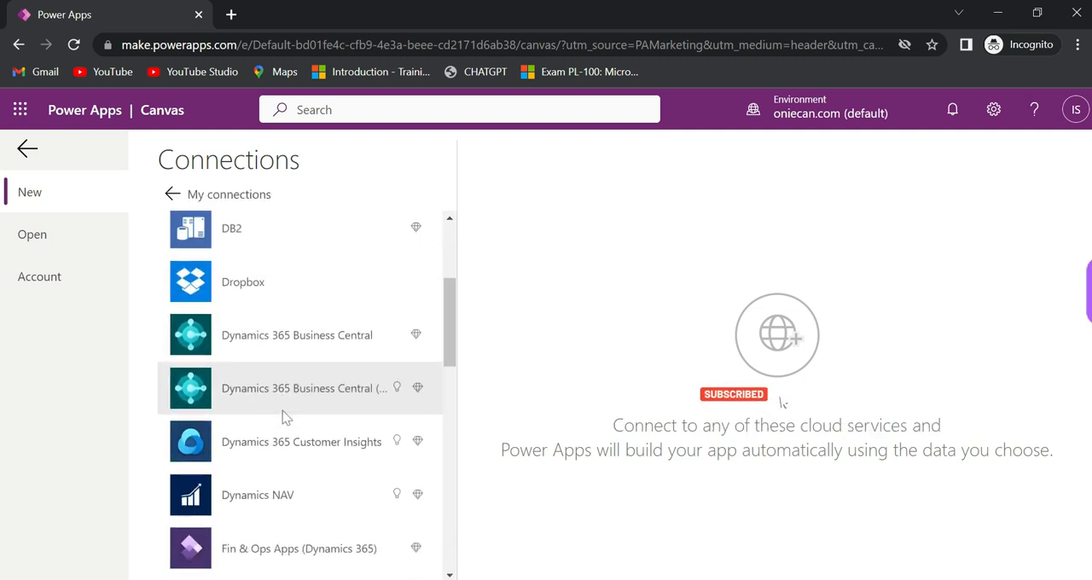
pyautogui.scroll(-3)
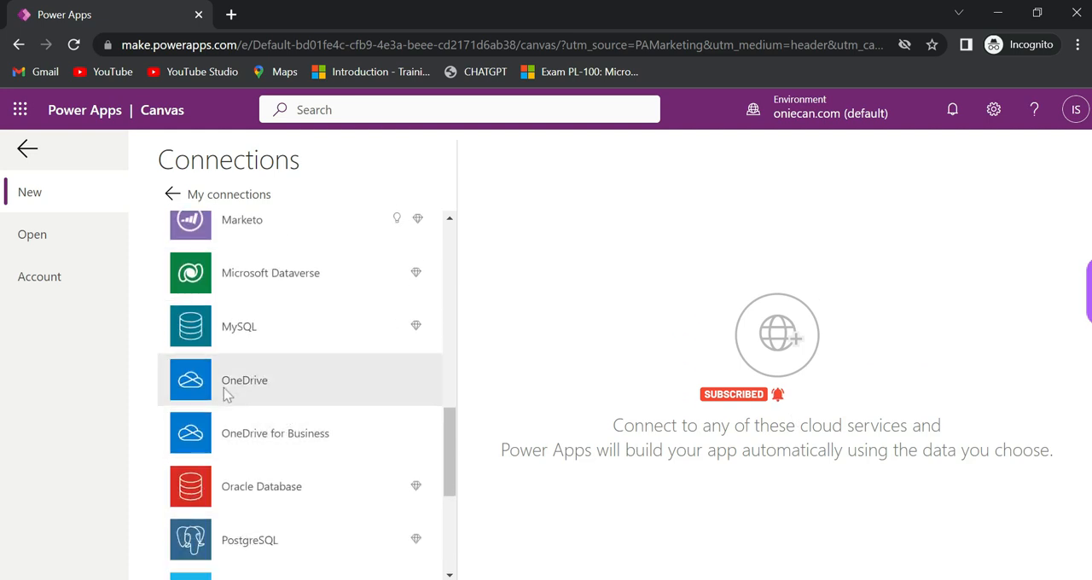
pyautogui.click(246, 379)
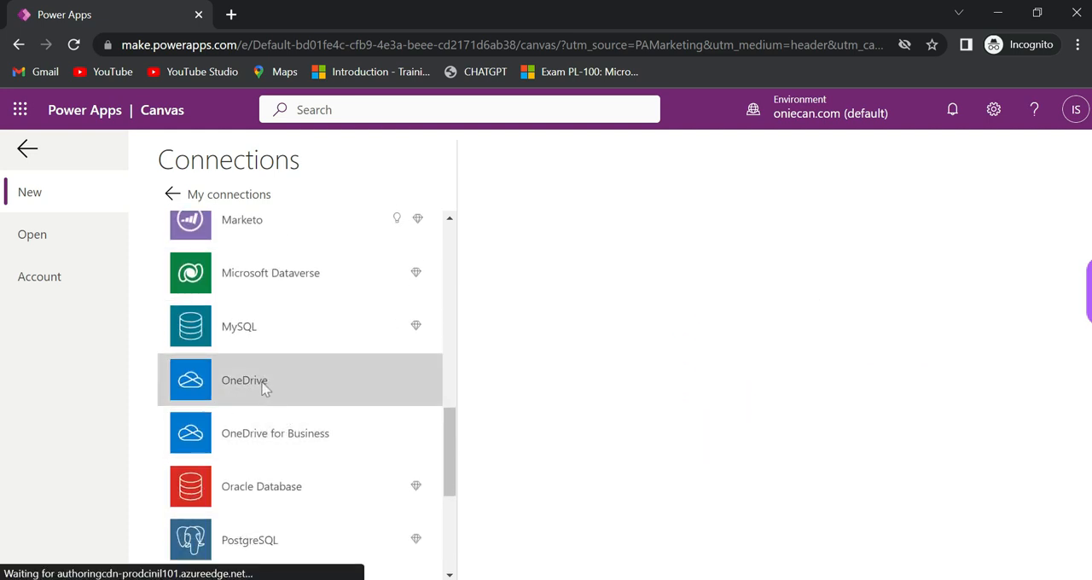
pyautogui.click(246, 380)
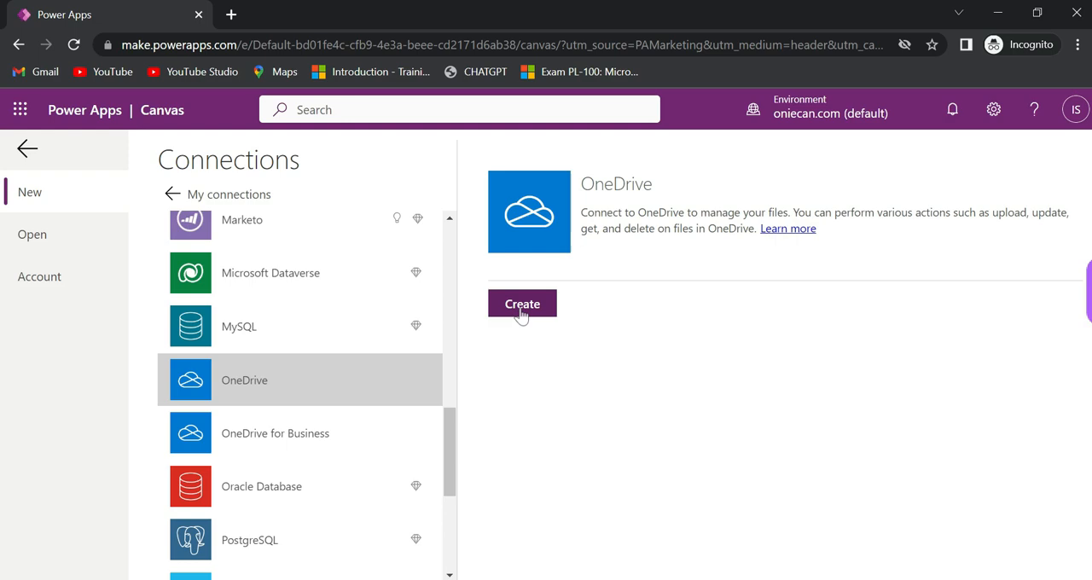
pyautogui.click(521, 303)
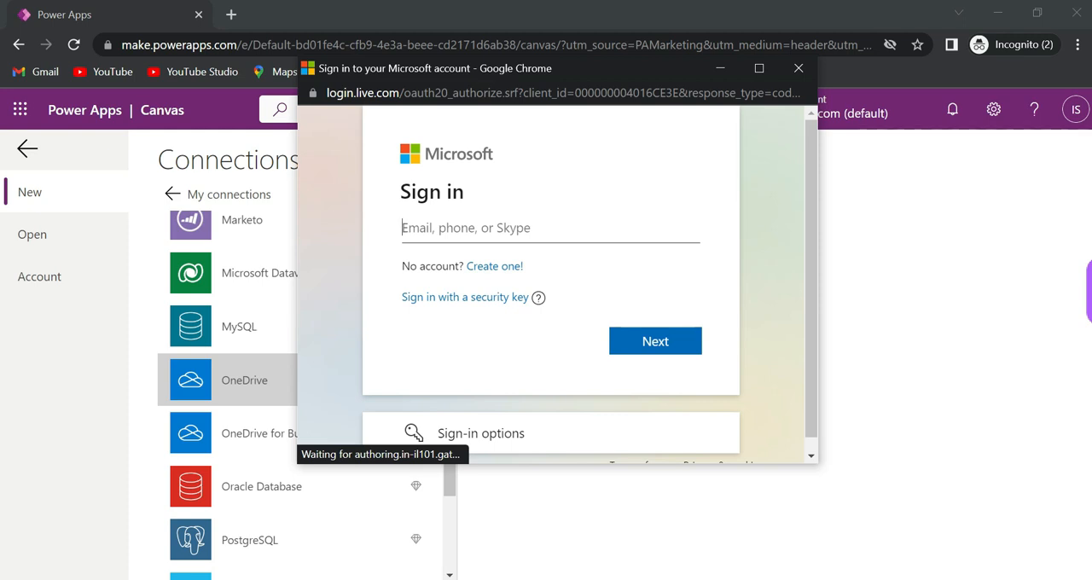
pyautogui.moveTo(799, 69)
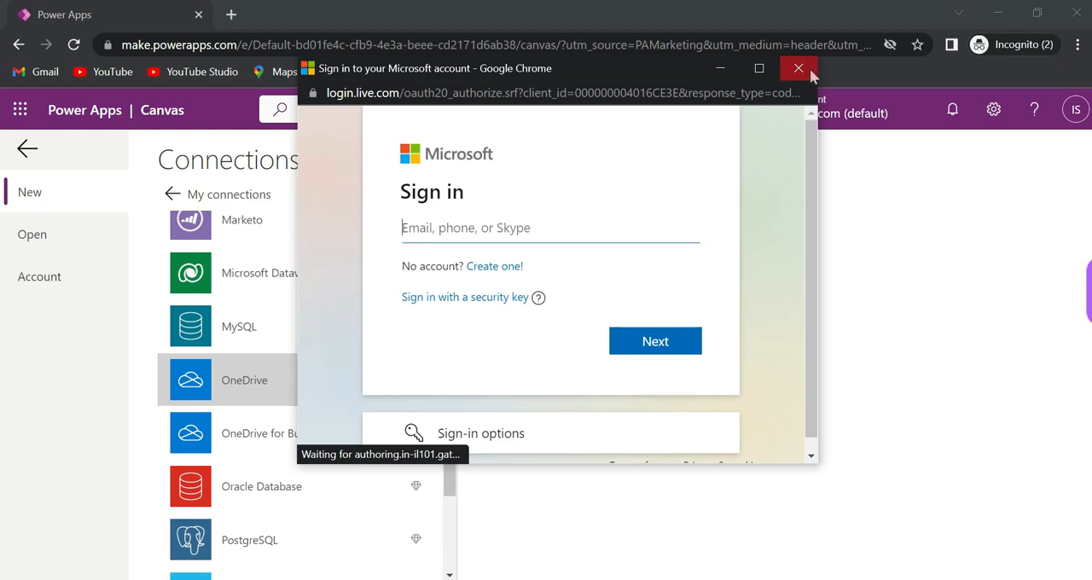
pyautogui.click(798, 68)
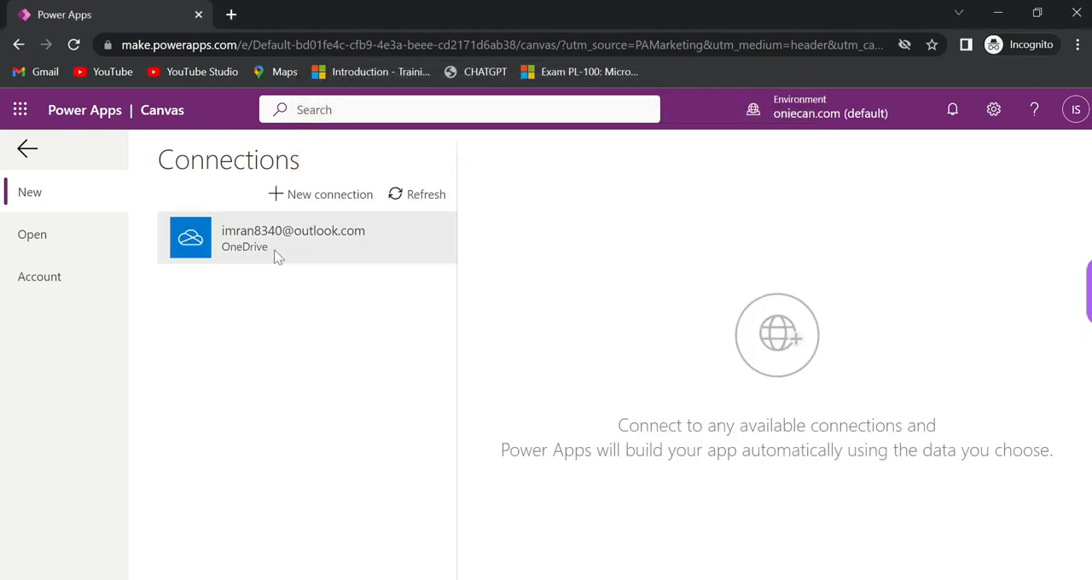
pyautogui.click(293, 239)
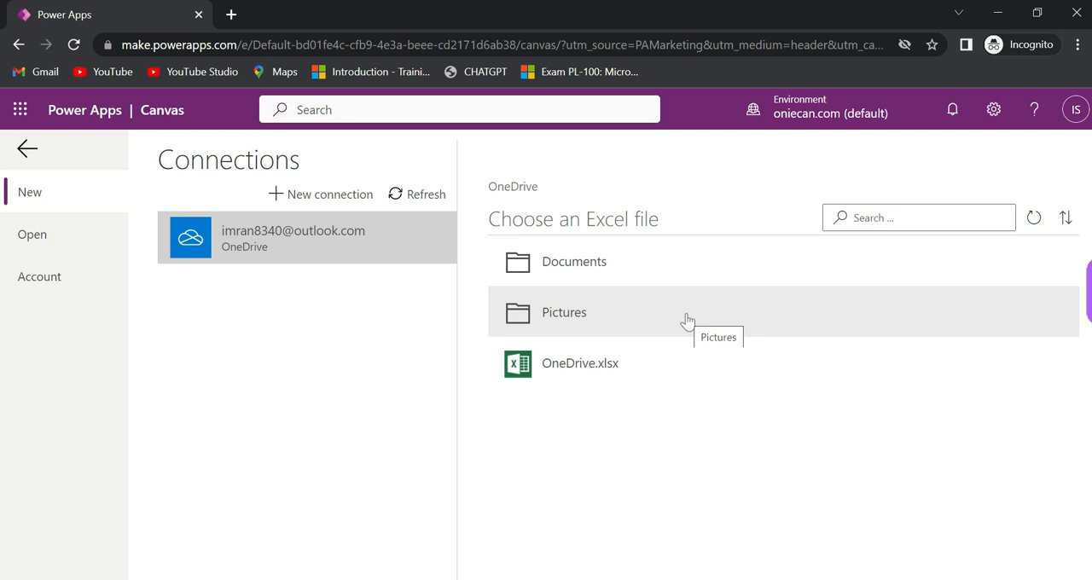
pyautogui.moveTo(242, 311)
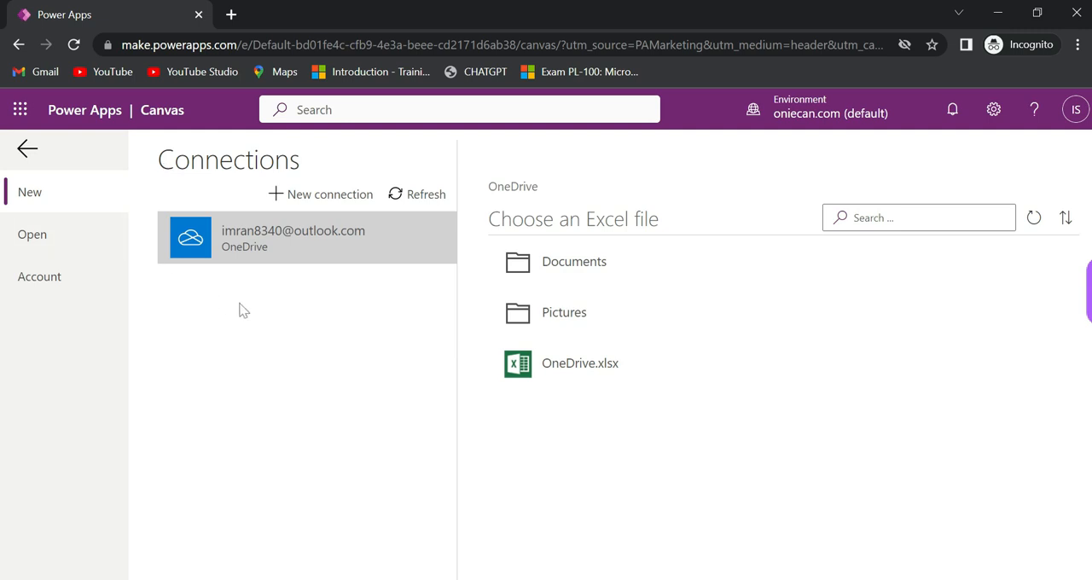
pyautogui.moveTo(593, 246)
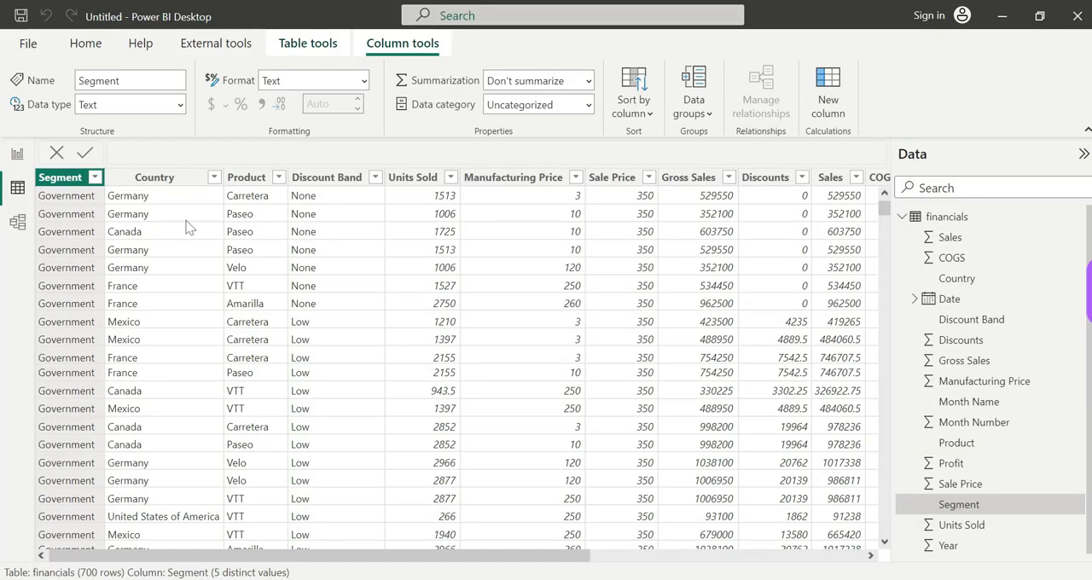
pyautogui.moveTo(13, 186)
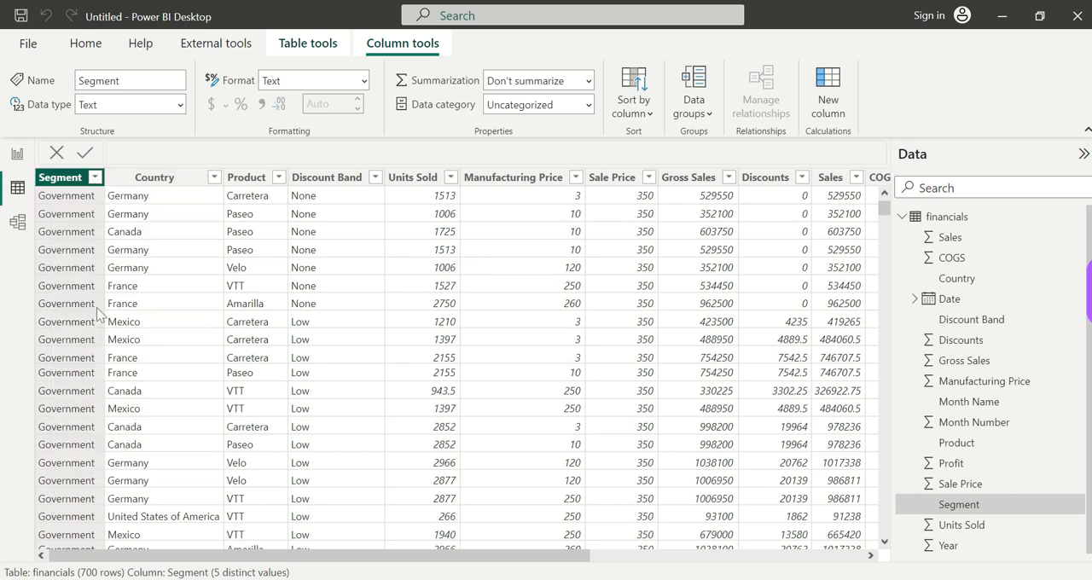
pyautogui.moveTo(99, 313)
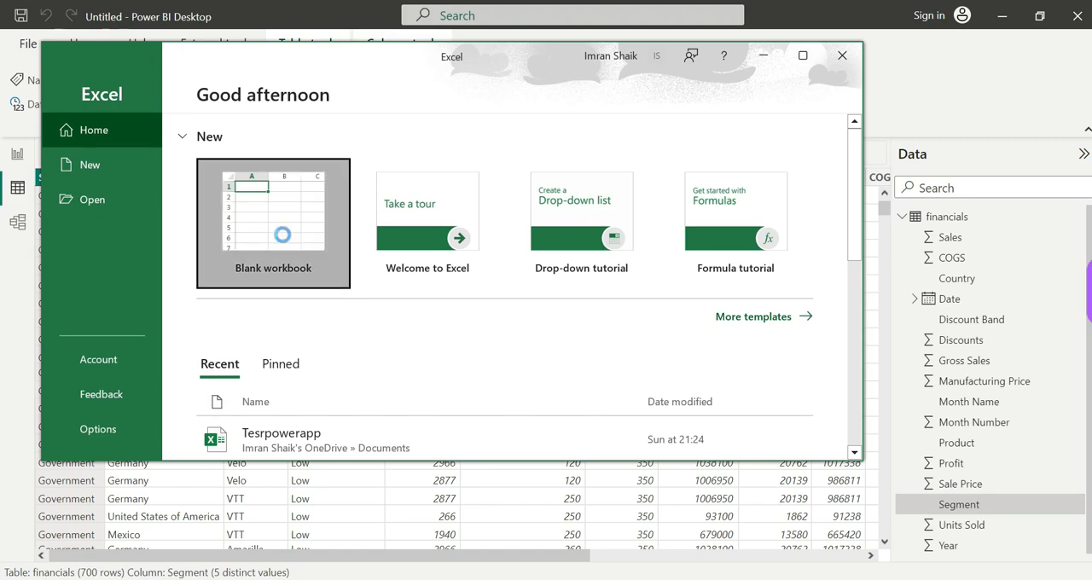
# Step: Create a blank workbook and fill Sheet1 with the Segment, Country, Product, Year sales data
pyautogui.click(273, 224)
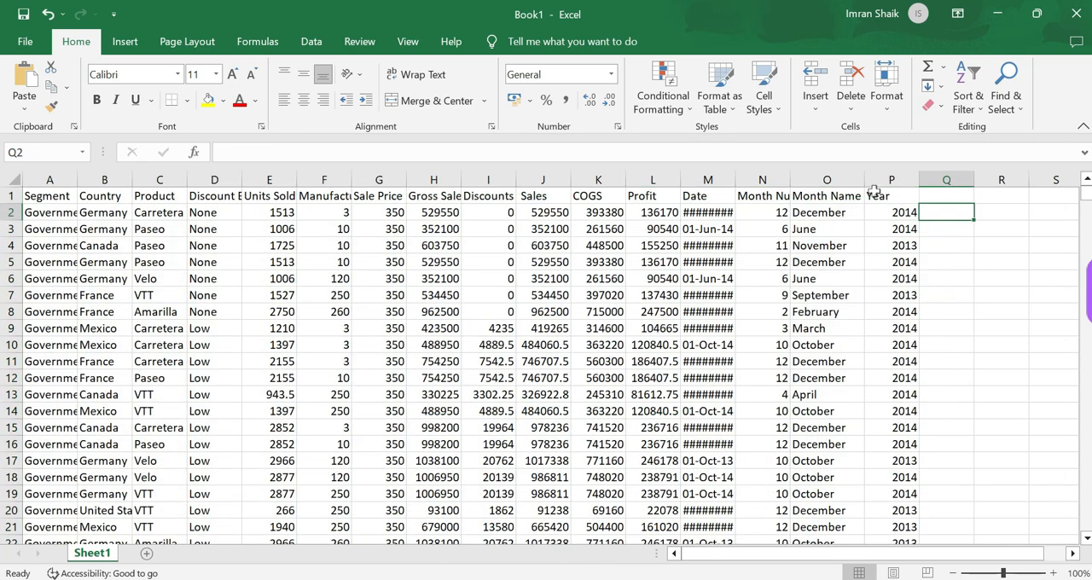
pyautogui.moveTo(955, 242)
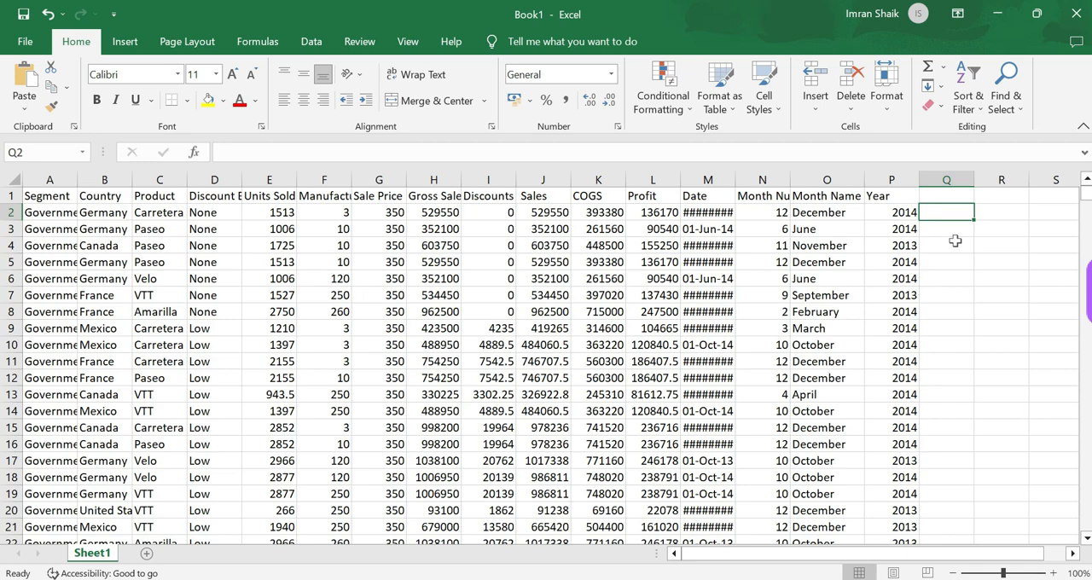
pyautogui.moveTo(402, 345)
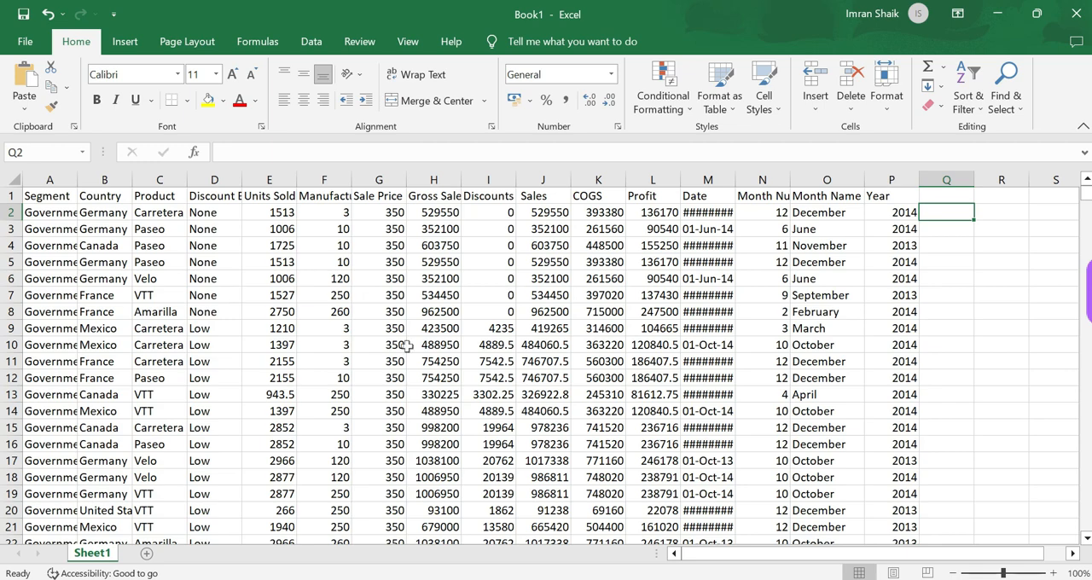
pyautogui.moveTo(740, 303)
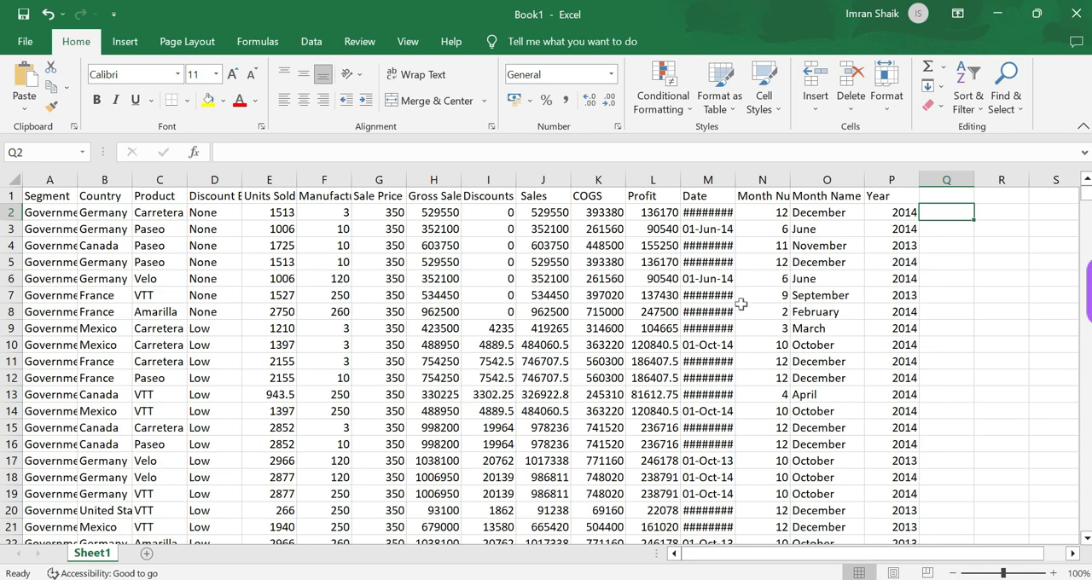
pyautogui.click(945, 294)
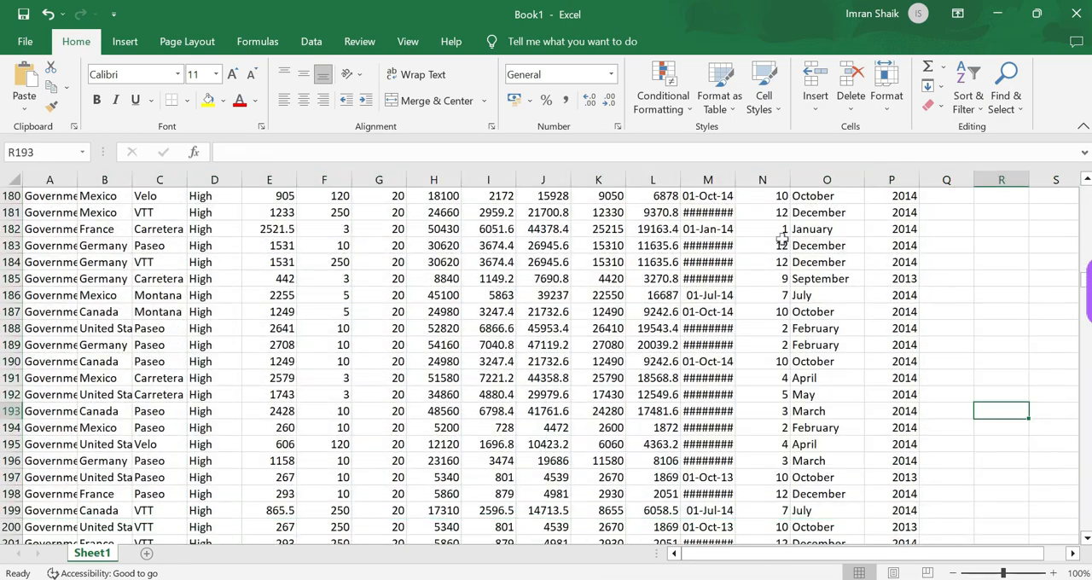
pyautogui.scroll(3)
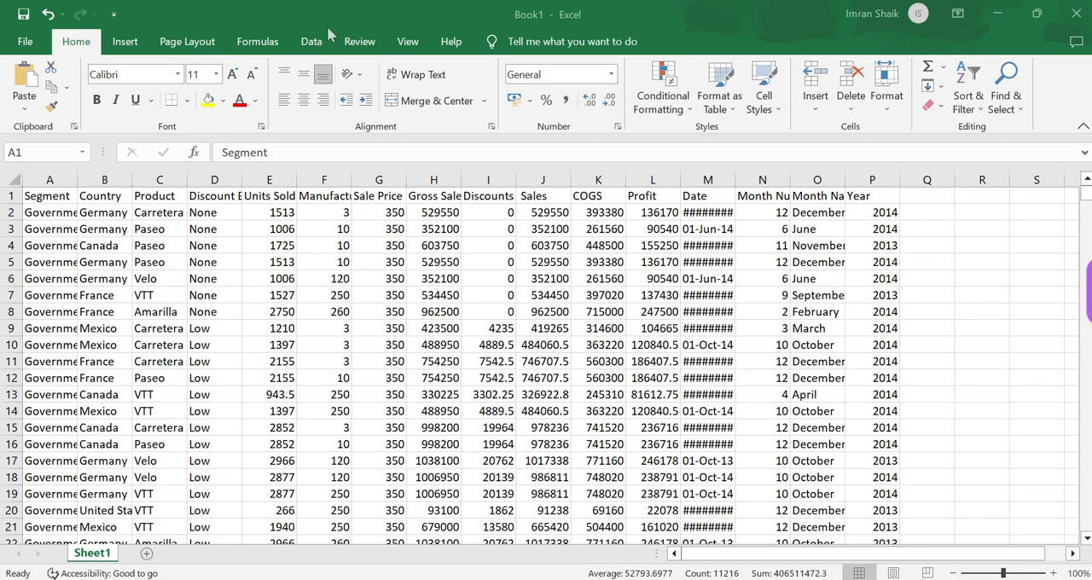
pyautogui.moveTo(138, 41)
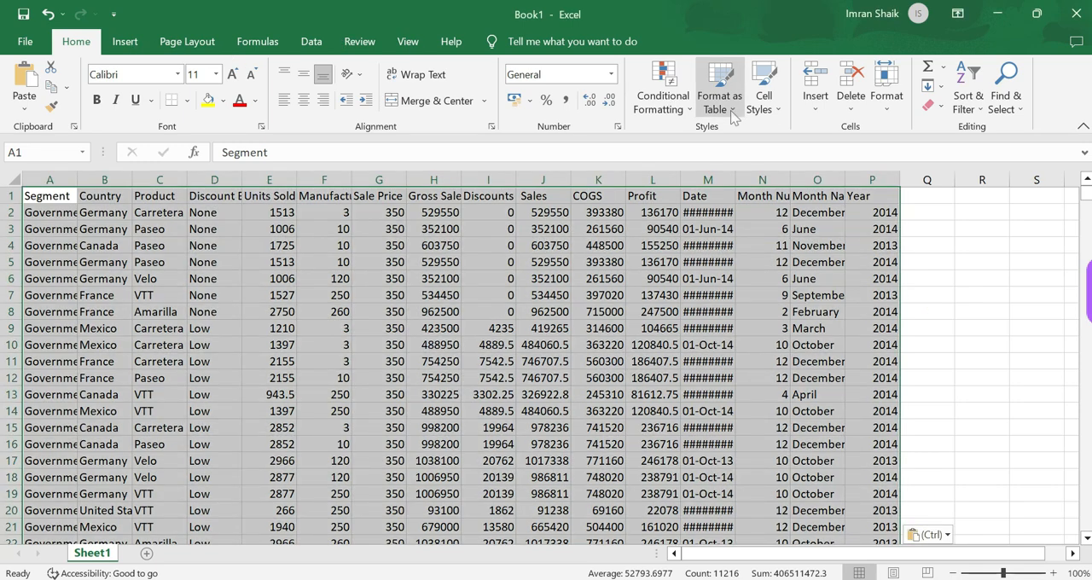
# Step: Format the data range as a styled table with headers and filter buttons
pyautogui.click(718, 86)
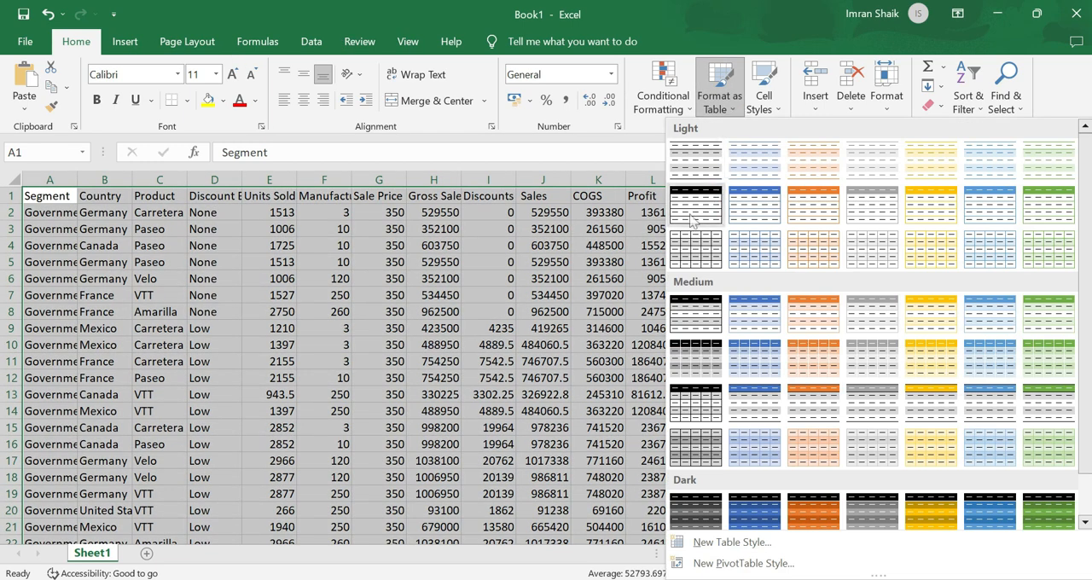
pyautogui.click(696, 205)
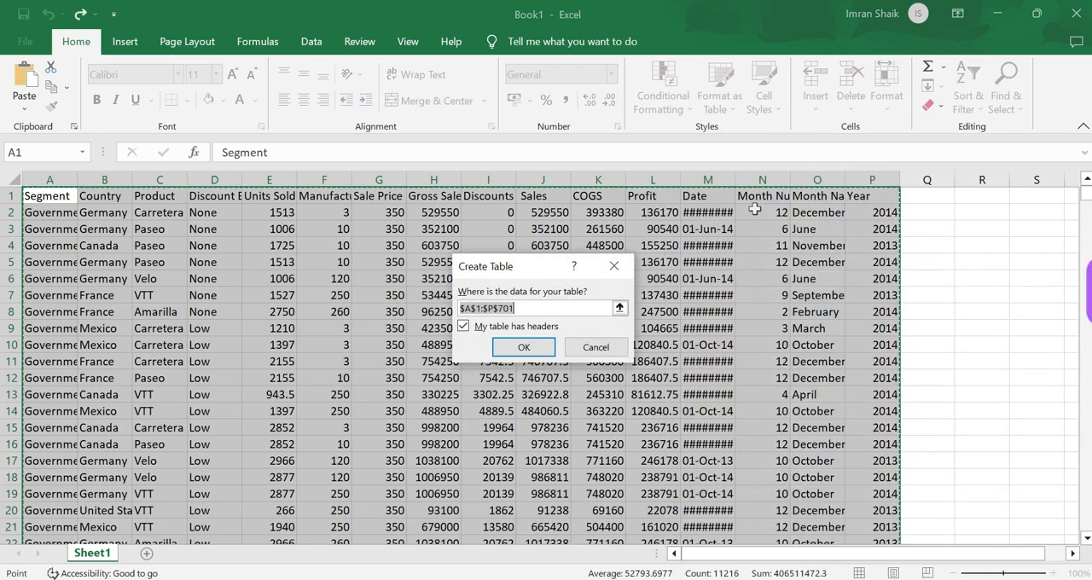
pyautogui.click(522, 348)
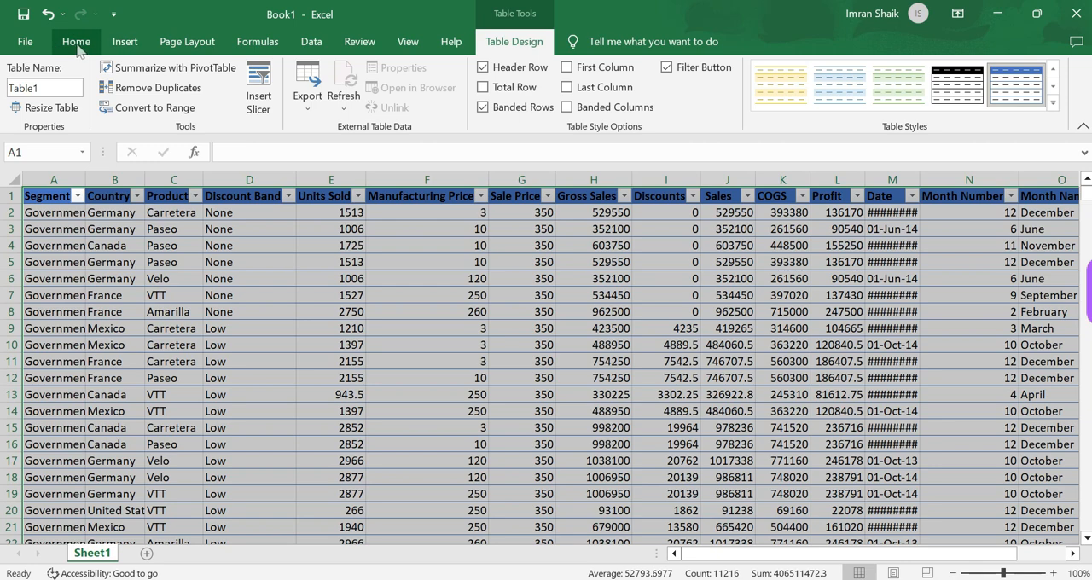
pyautogui.click(75, 41)
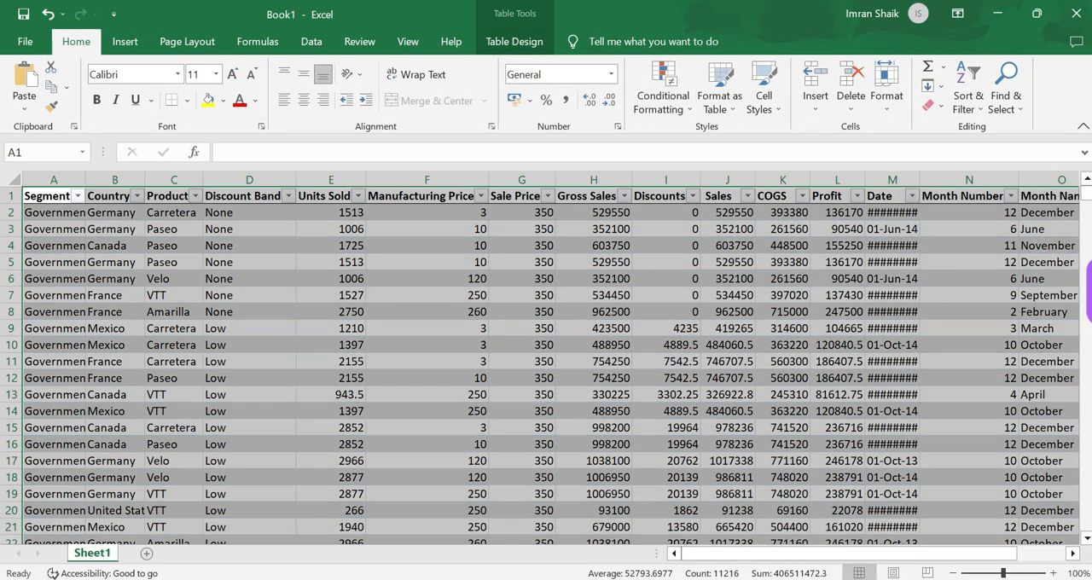
pyautogui.click(719, 85)
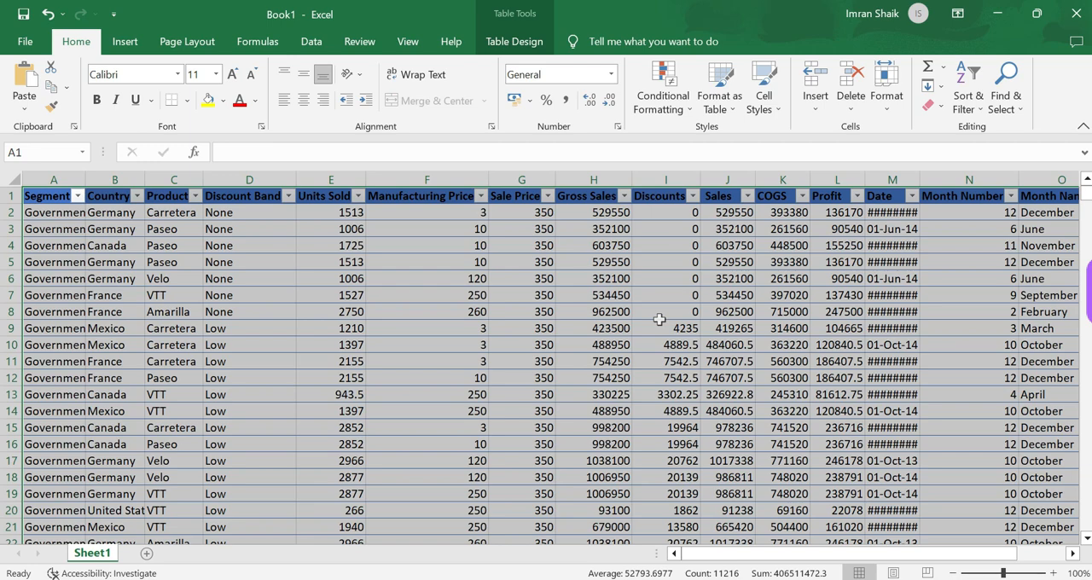
# Step: Save the workbook as FirstDemoPowerapps in OneDrive Documents
pyautogui.click(969, 278)
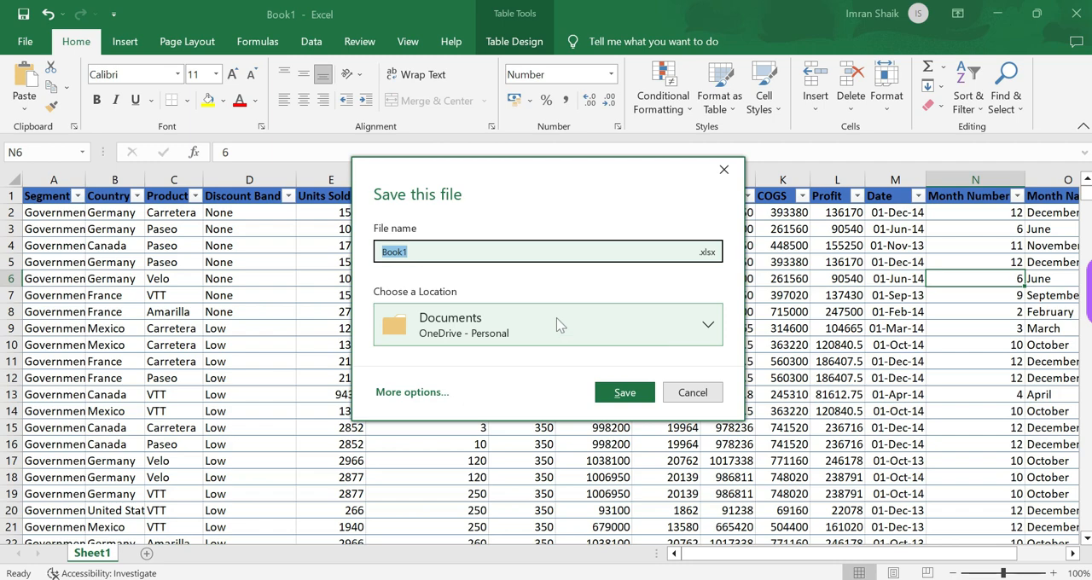
pyautogui.write('FirstDemoPowerapps')
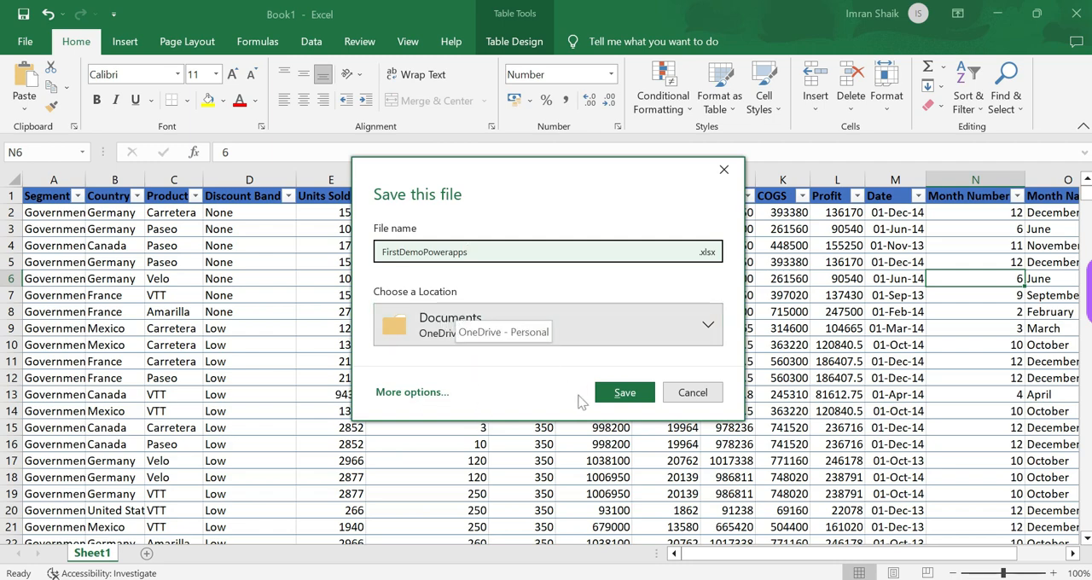
pyautogui.click(624, 393)
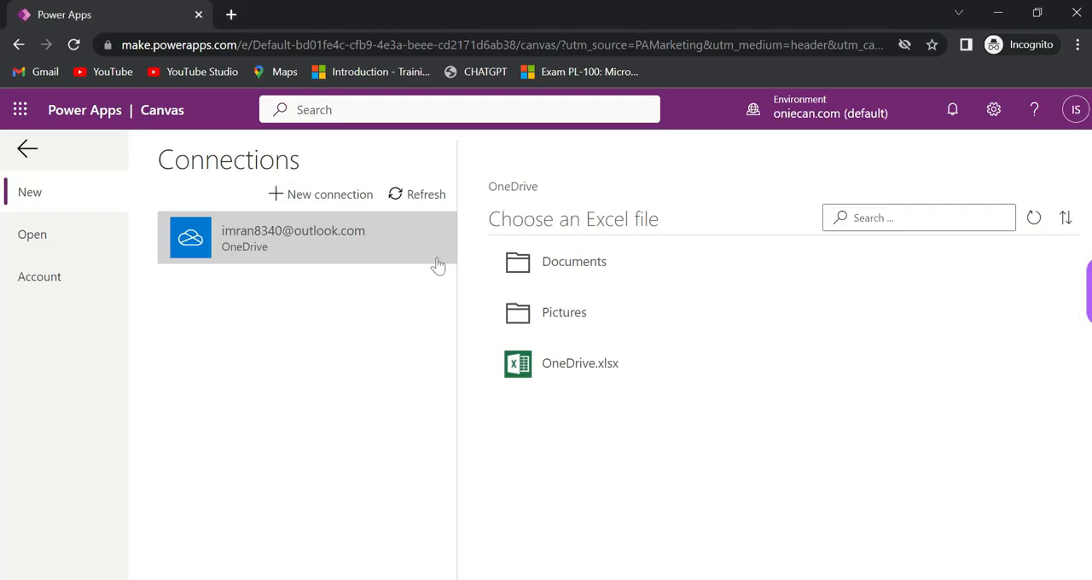
pyautogui.moveTo(287, 246)
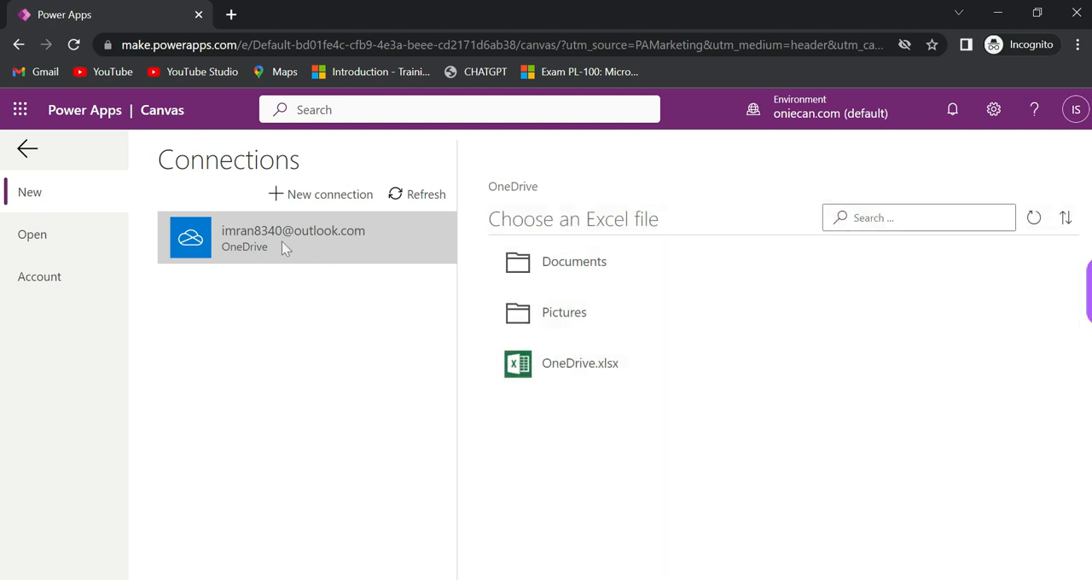
# Step: Choose FirstDemoPowerapps.xlsx from the OneDrive Documents folder as the app's workbook
pyautogui.click(573, 262)
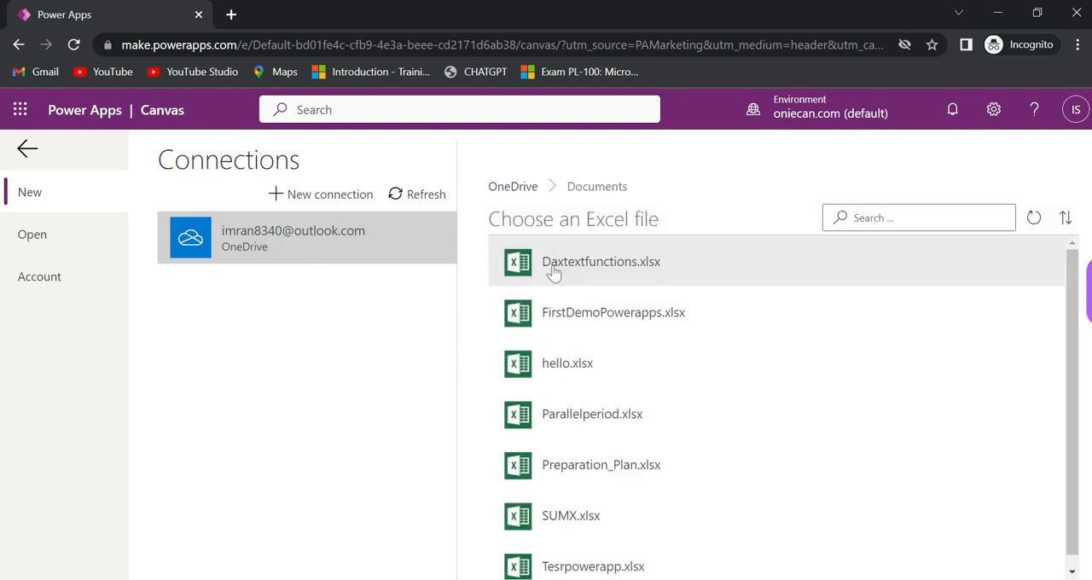
pyautogui.moveTo(640, 319)
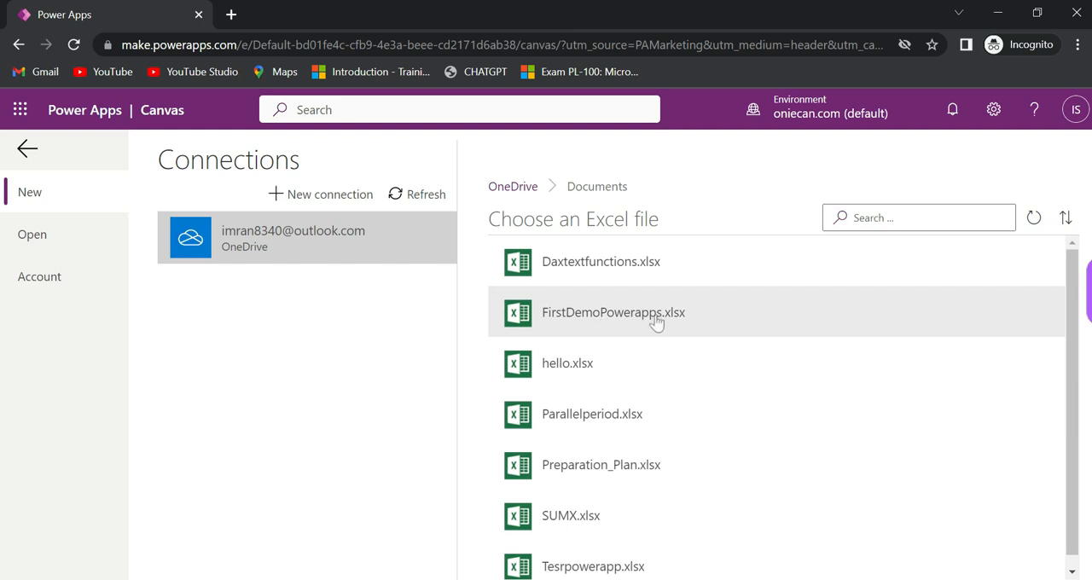
pyautogui.click(614, 312)
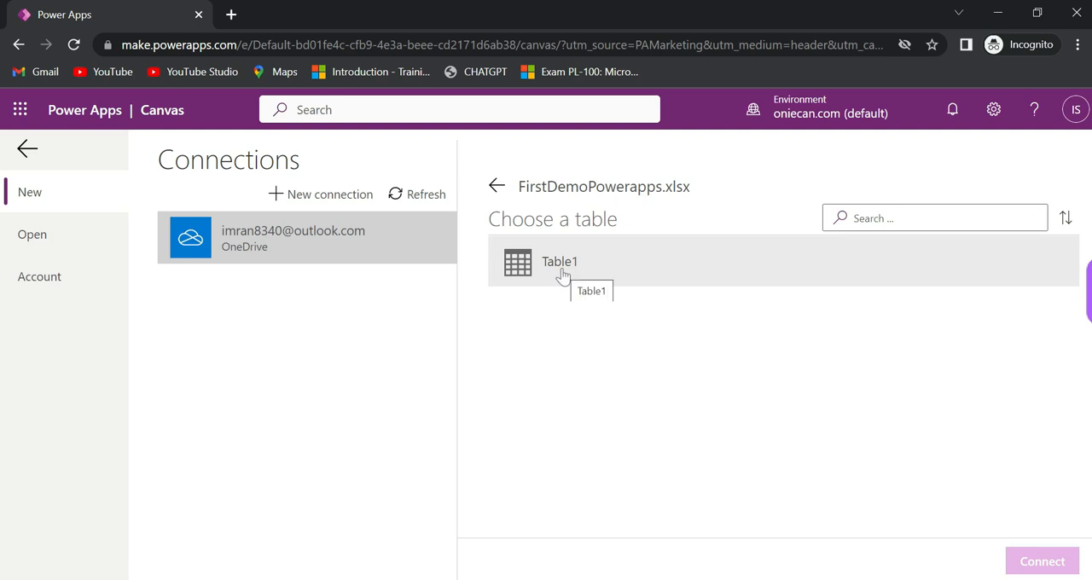
# Step: Connect the canvas app to Table1, generating BrowseScreen1 with its gallery
pyautogui.click(559, 263)
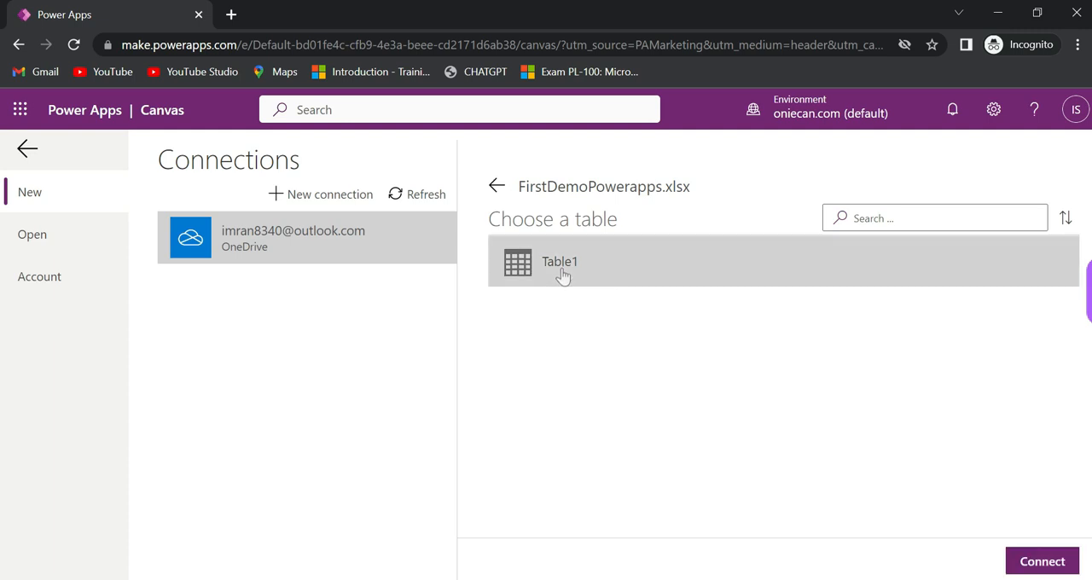
pyautogui.moveTo(812, 335)
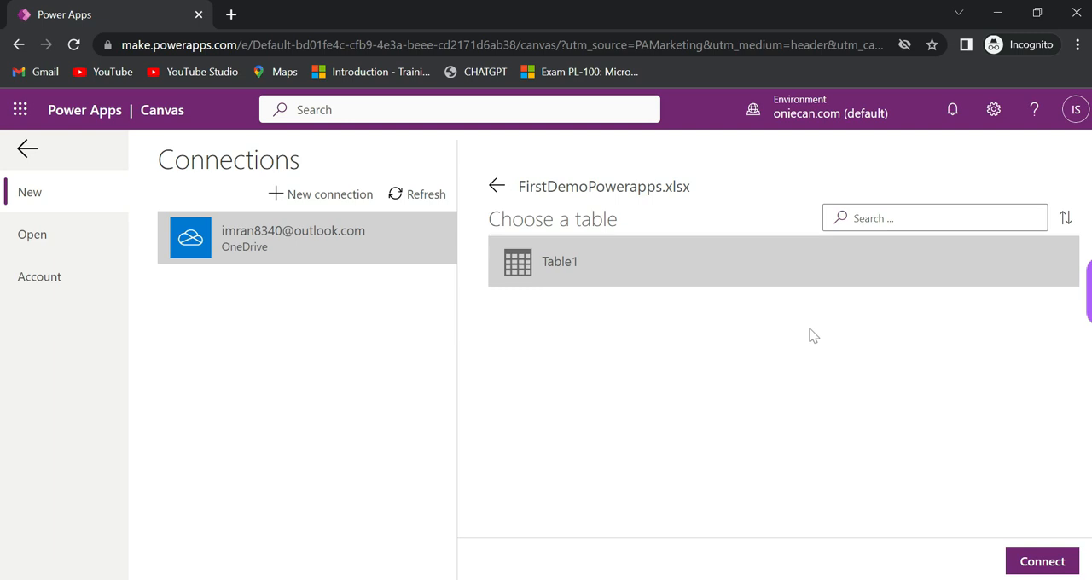
pyautogui.moveTo(1009, 553)
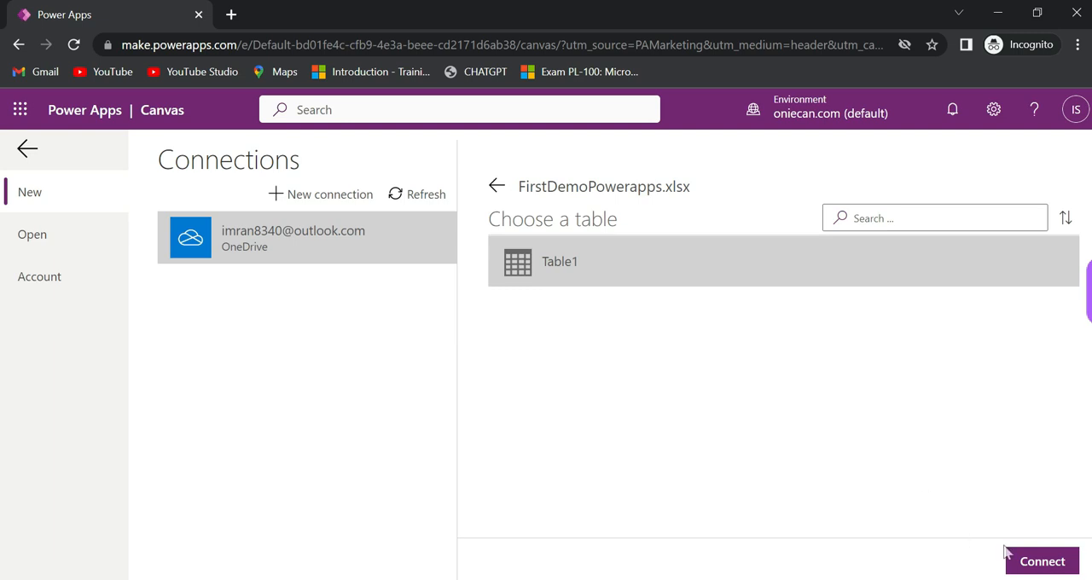
pyautogui.click(1041, 561)
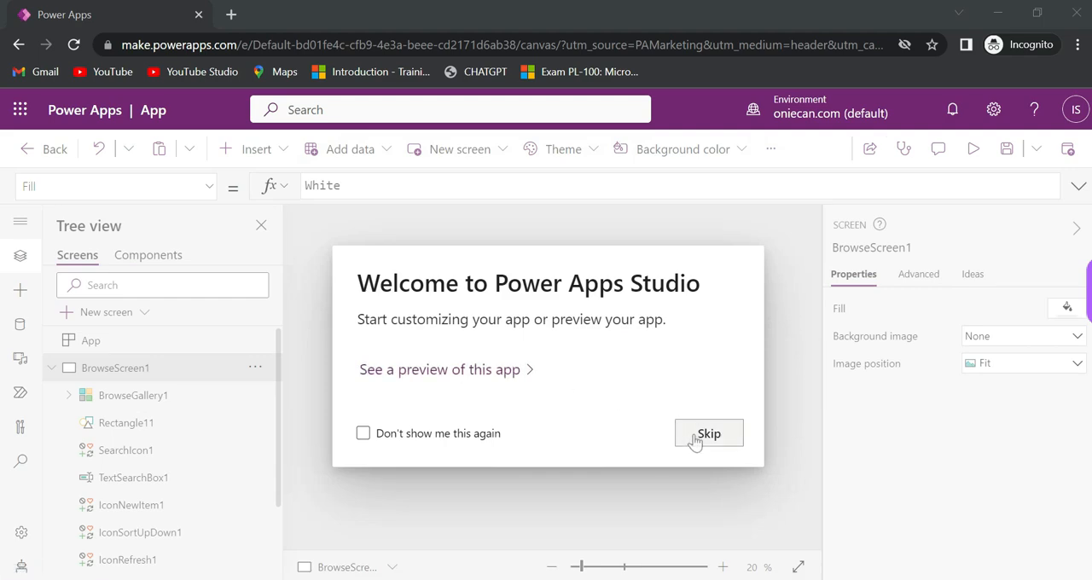
# Step: Skip the Power Apps Studio welcome and run the generated app in preview
pyautogui.click(710, 433)
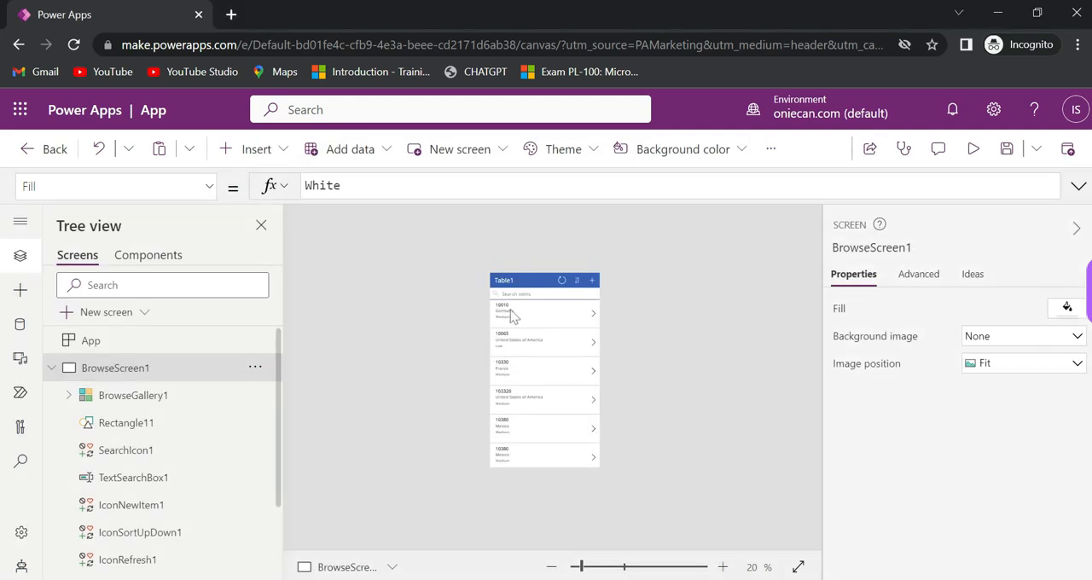
pyautogui.moveTo(972, 148)
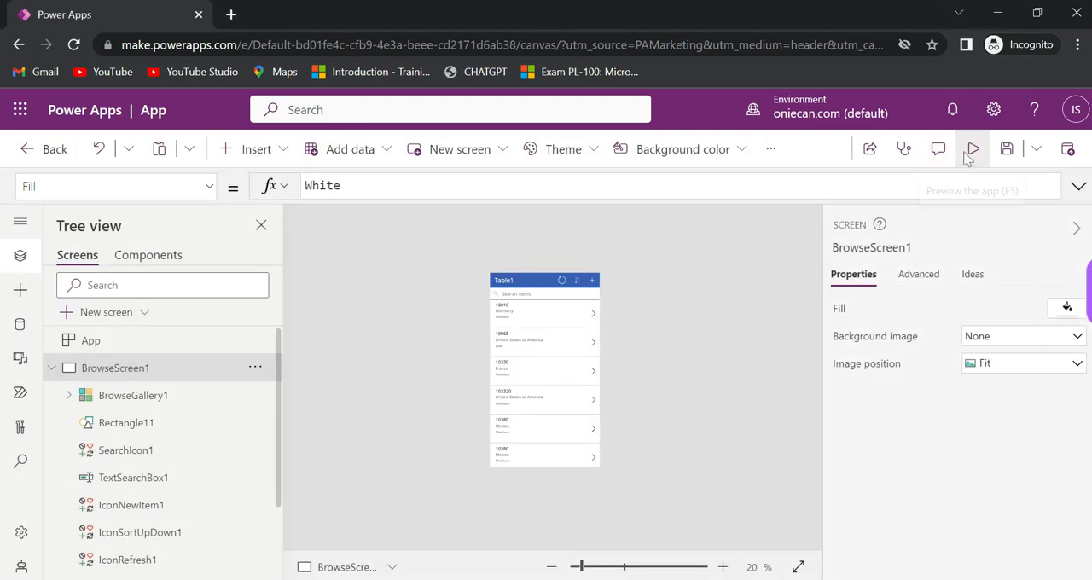
pyautogui.click(972, 149)
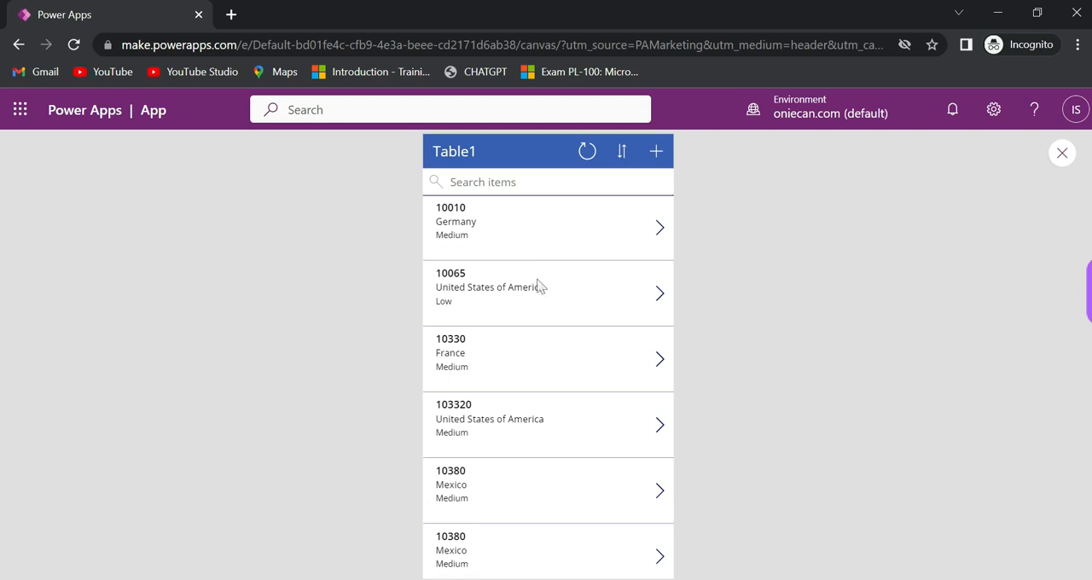
# Step: View the first record's detail screen, return to the list, and close the preview
pyautogui.click(548, 227)
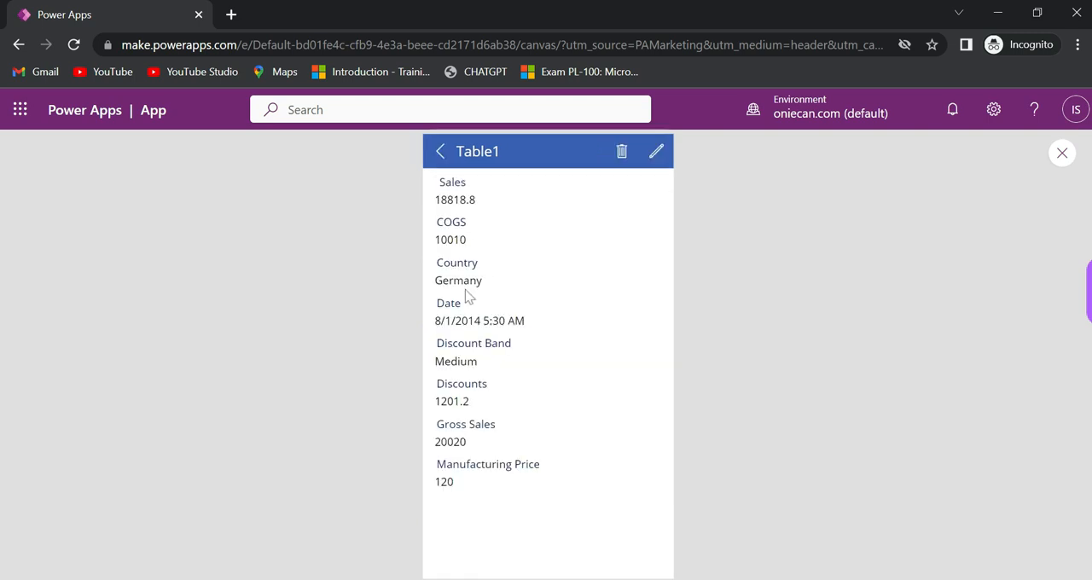
pyautogui.moveTo(471, 296)
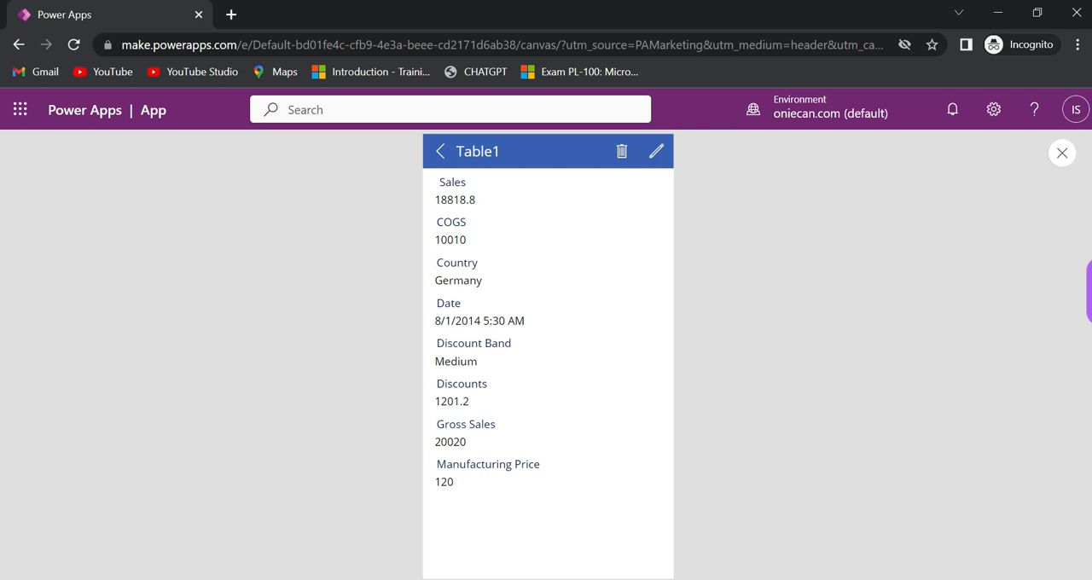
pyautogui.click(440, 150)
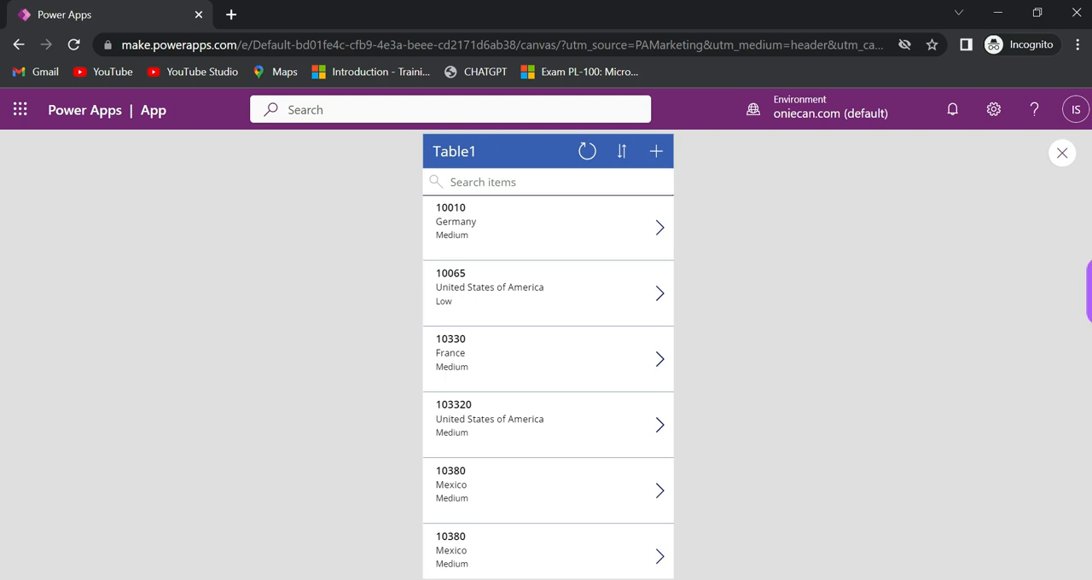
pyautogui.moveTo(1061, 157)
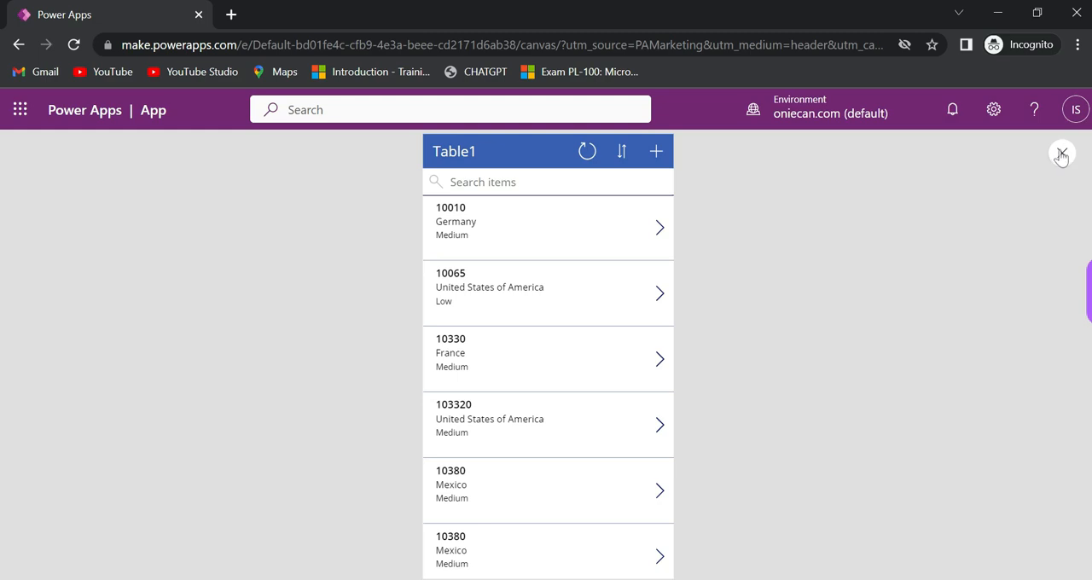
pyautogui.click(1061, 154)
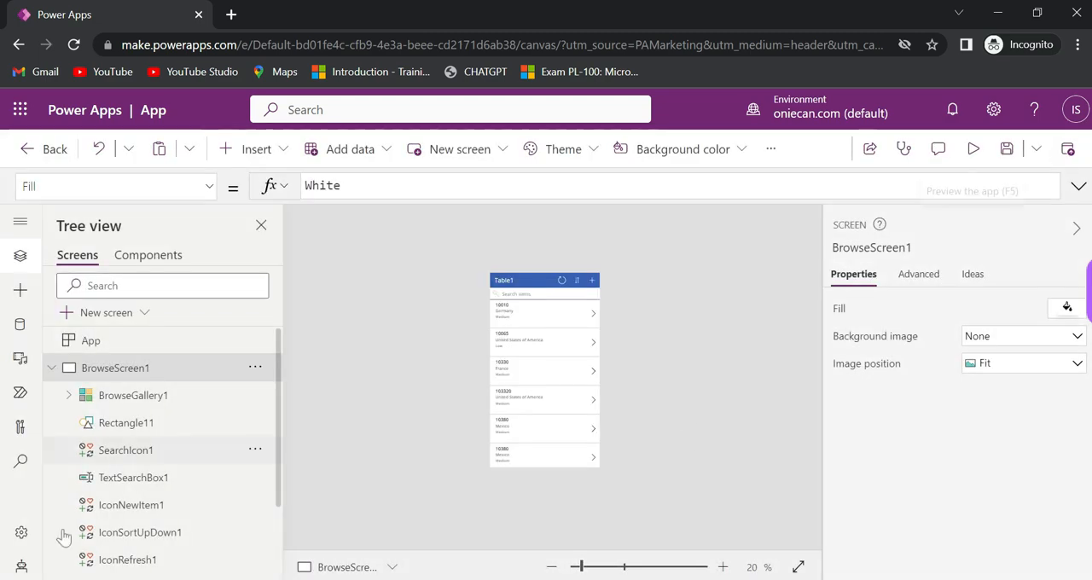
# Step: Collapse BrowseScreen1 to show the three screens, run a quick preview and dismiss the Did you know tip
pyautogui.click(58, 368)
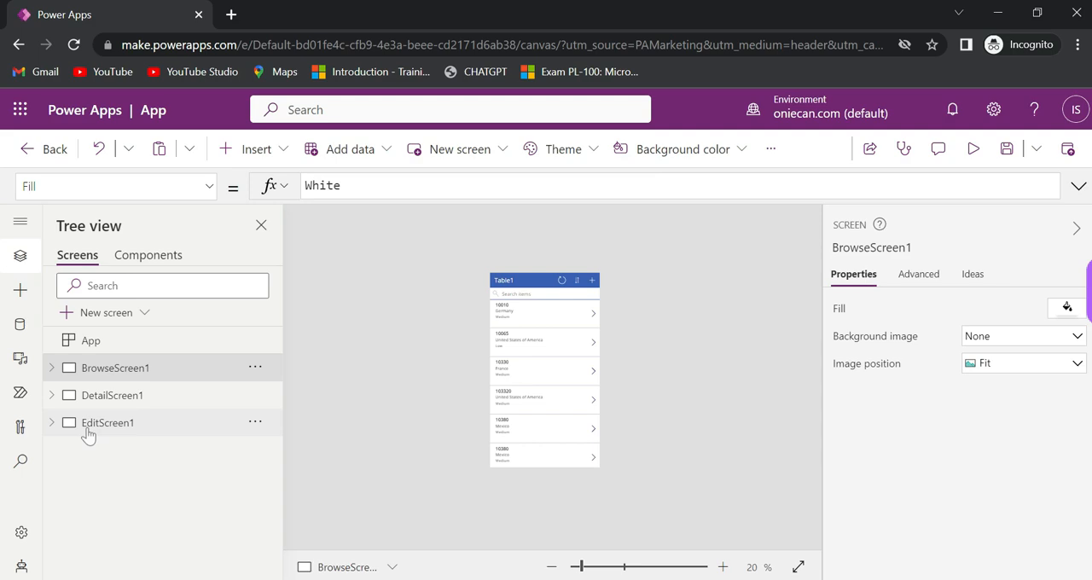
pyautogui.click(972, 149)
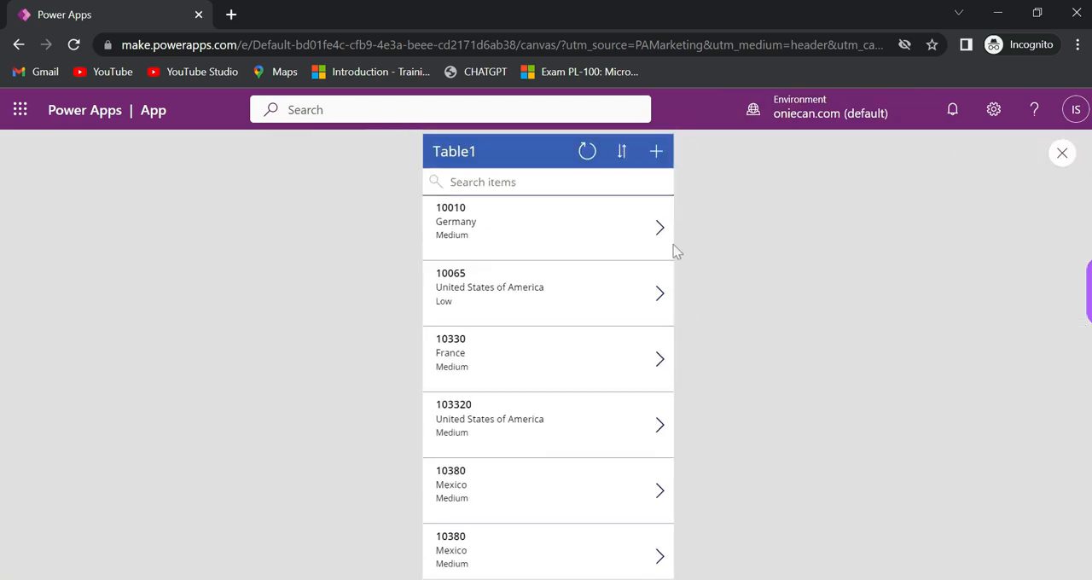
pyautogui.moveTo(1085, 148)
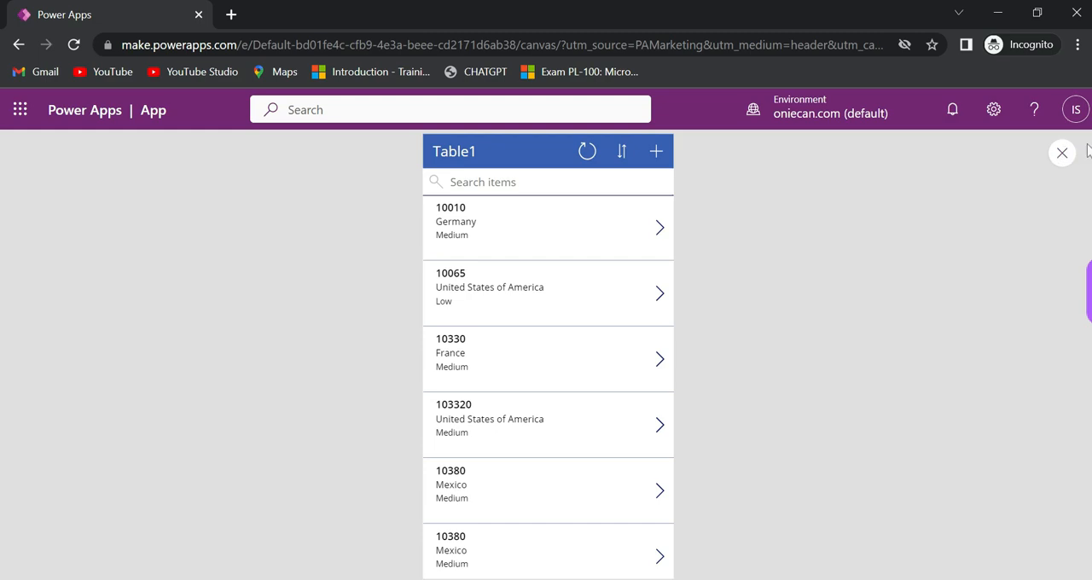
pyautogui.click(1059, 153)
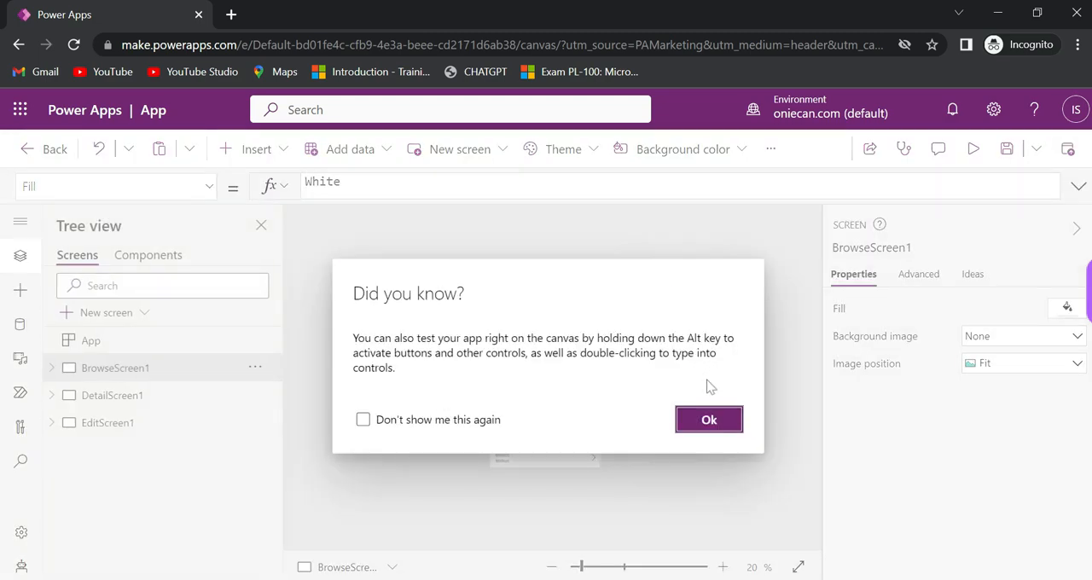
pyautogui.click(708, 419)
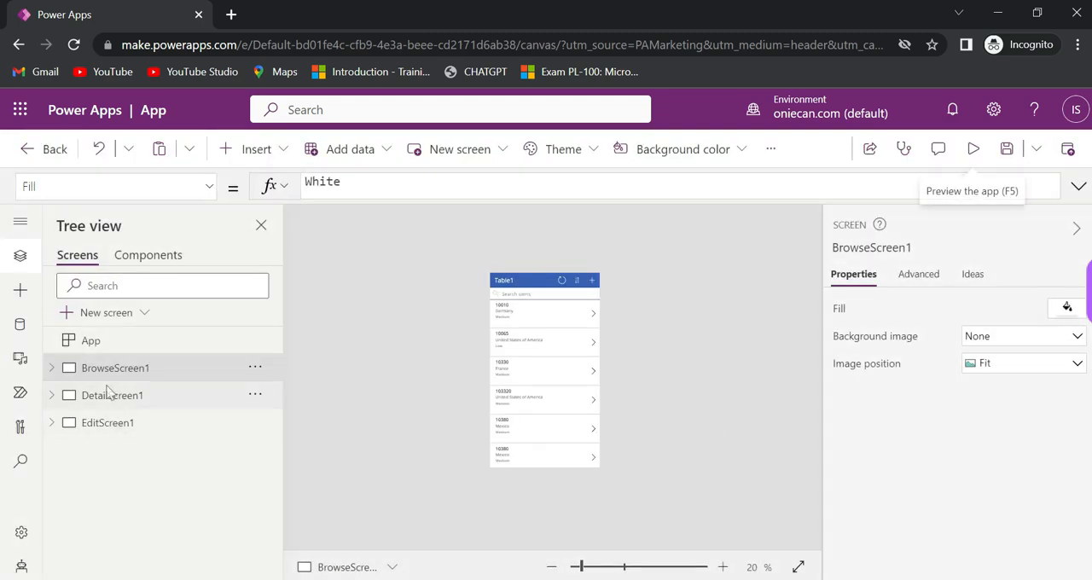